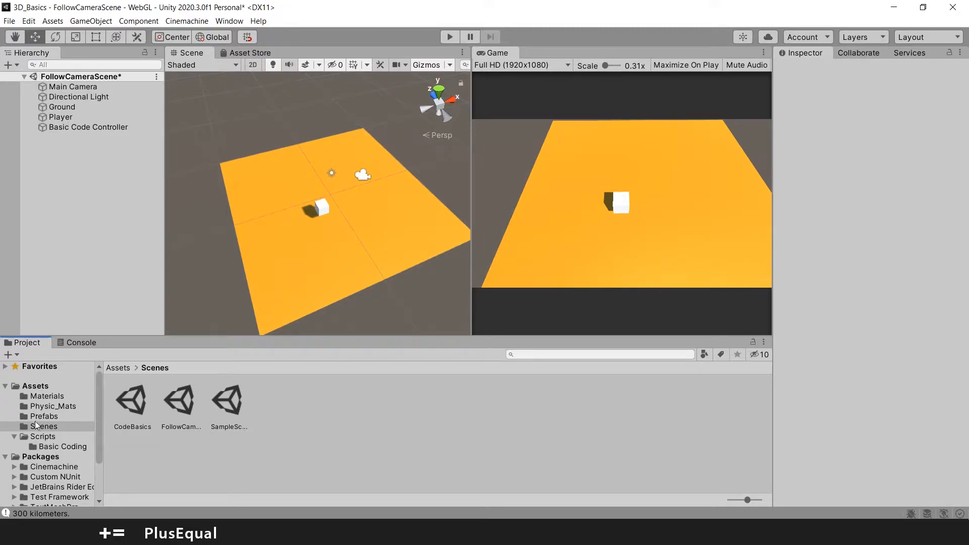
Step: Add a C# script named FollowCamera to Assets/Scripts and select the Main Camera
{"action": "left_click", "coordinate": [44, 436]}
{"action": "type", "text": "F"}
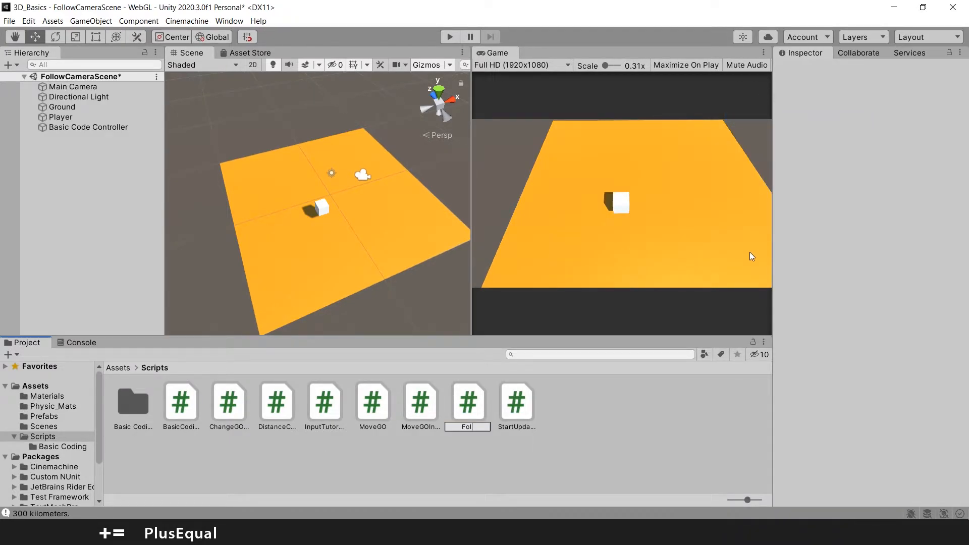
{"action": "type", "text": "ollowCamera"}
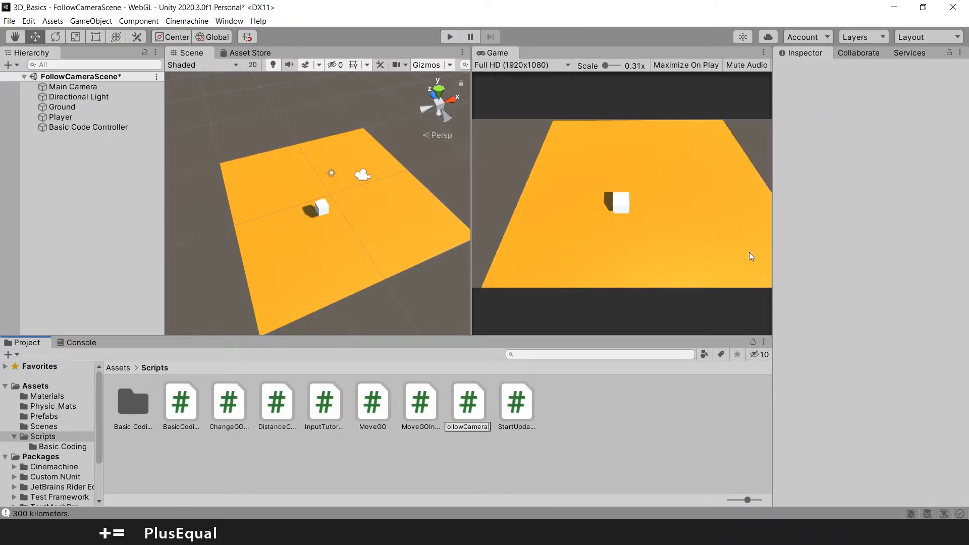
{"action": "left_click", "coordinate": [324, 401]}
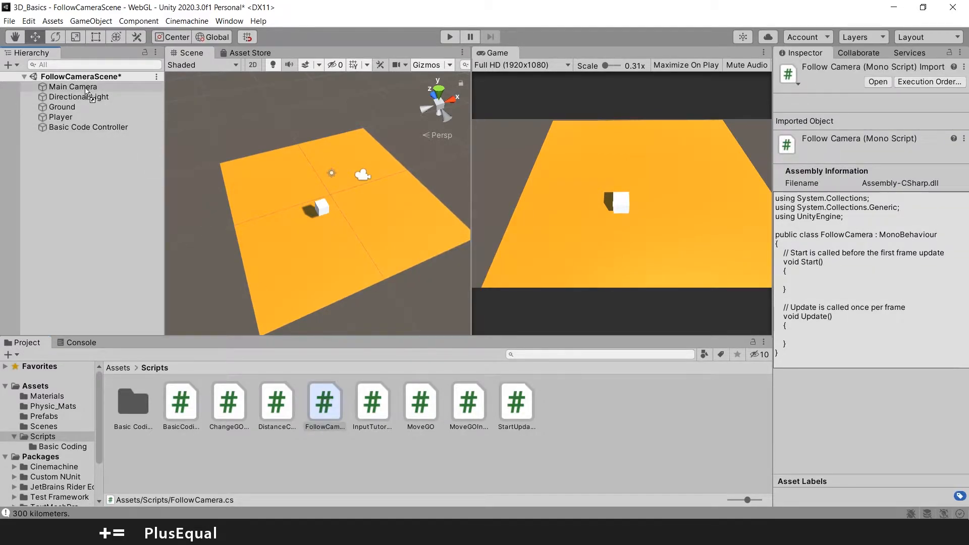
{"action": "left_click", "coordinate": [73, 87]}
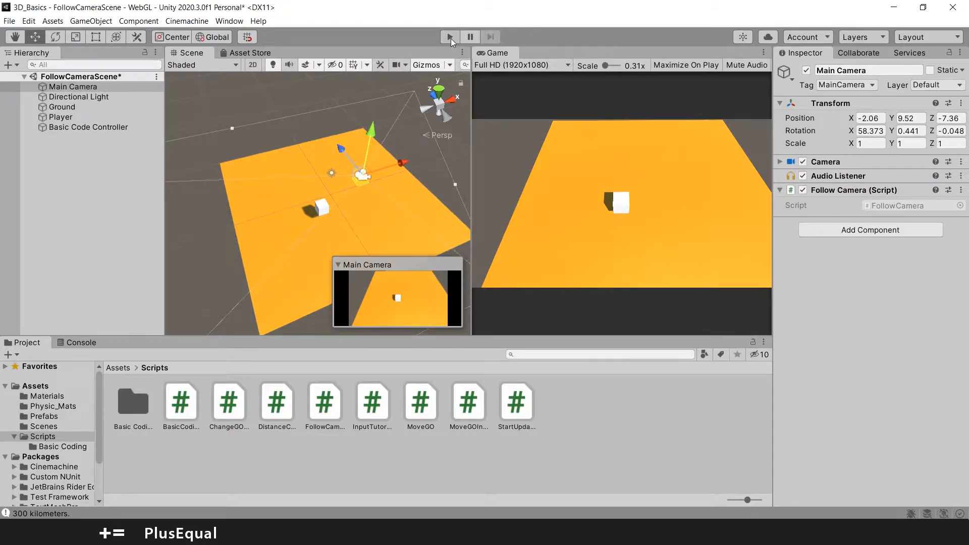
Step: Add FollowCamera.cs to the Main Camera and open it in Visual Studio
{"action": "left_click", "coordinate": [449, 36]}
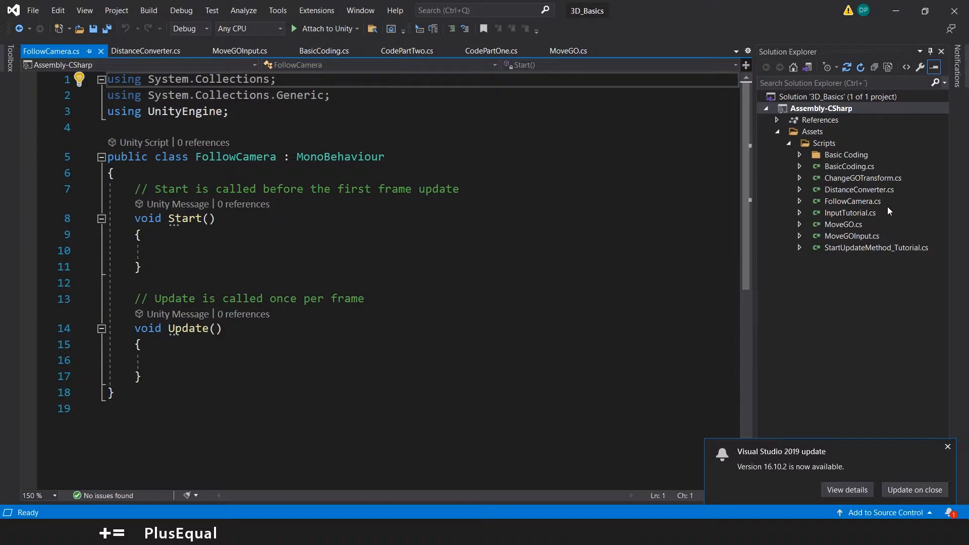
Step: Leave FollowCamera.cs with its default Start and Update and switch back to Unity
{"action": "left_click", "coordinate": [946, 446]}
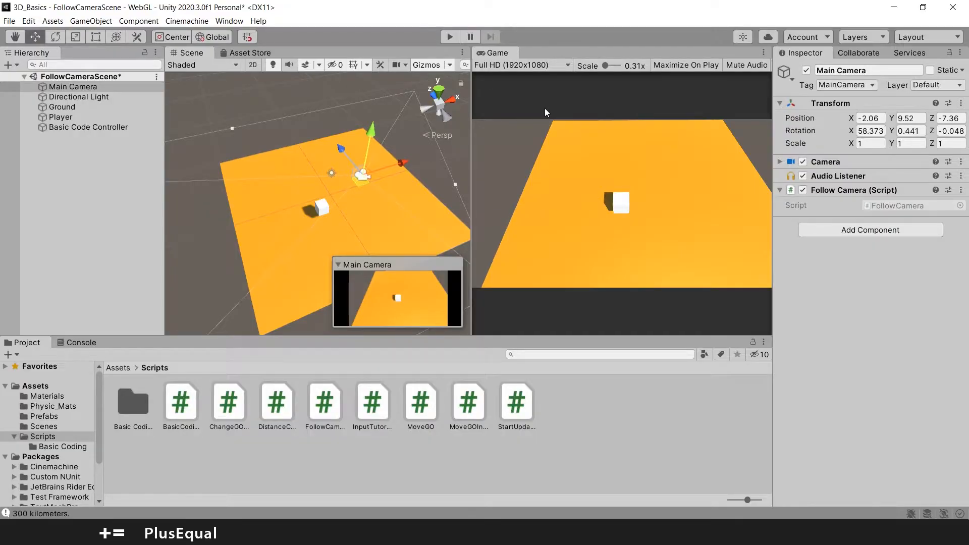
{"action": "mouse_move", "coordinate": [533, 208]}
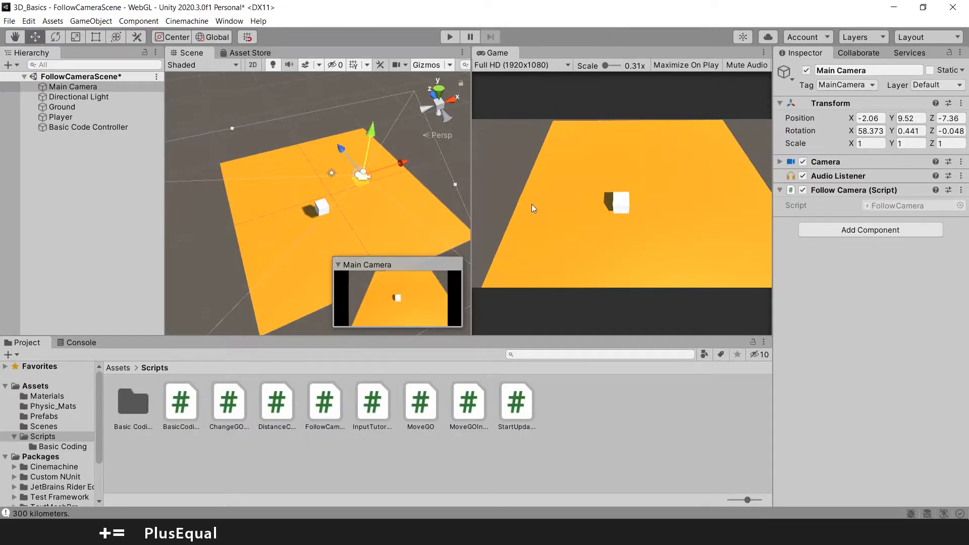
{"action": "mouse_move", "coordinate": [605, 104]}
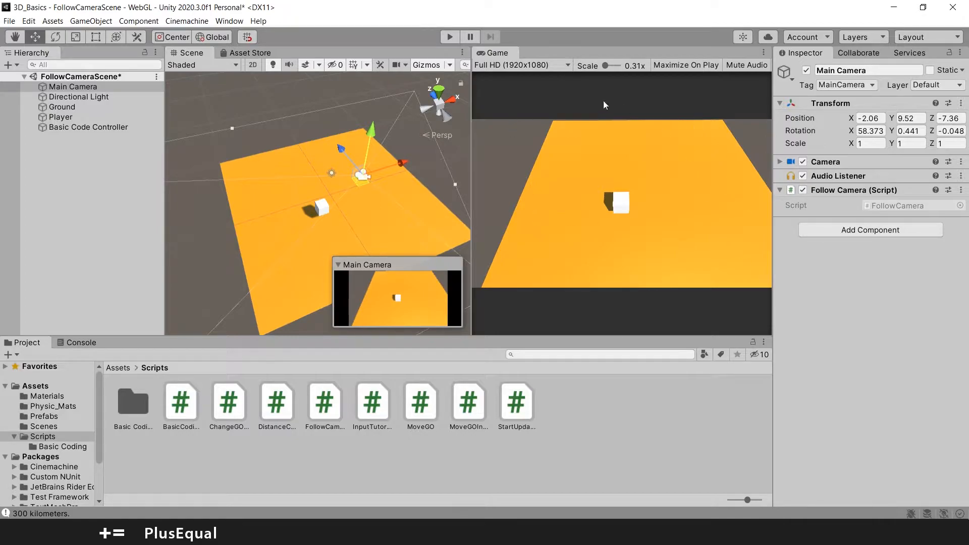
{"action": "mouse_move", "coordinate": [506, 215]}
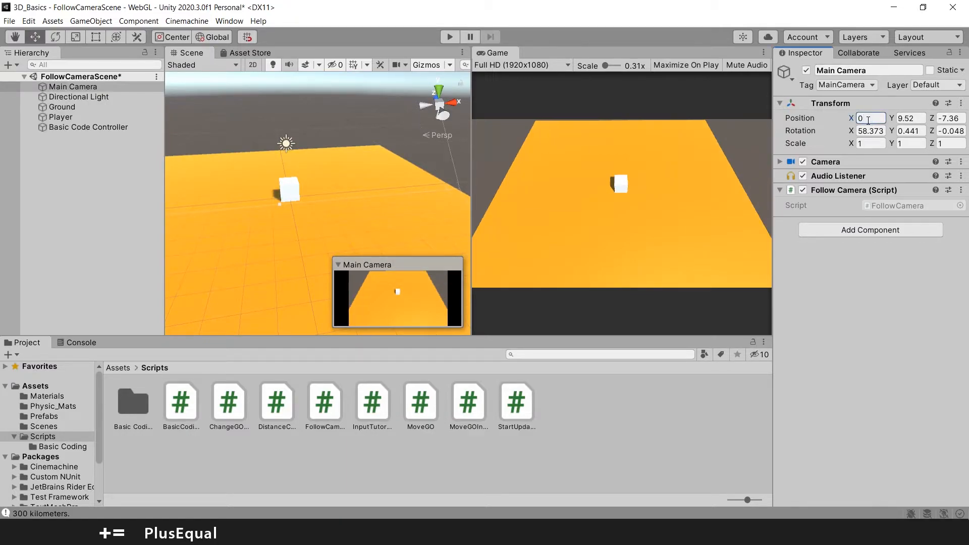
Step: Set the Main Camera's Position to (0, 8, -5) and Rotation to (60, 0.5, 0)
{"action": "type", "text": "0"}
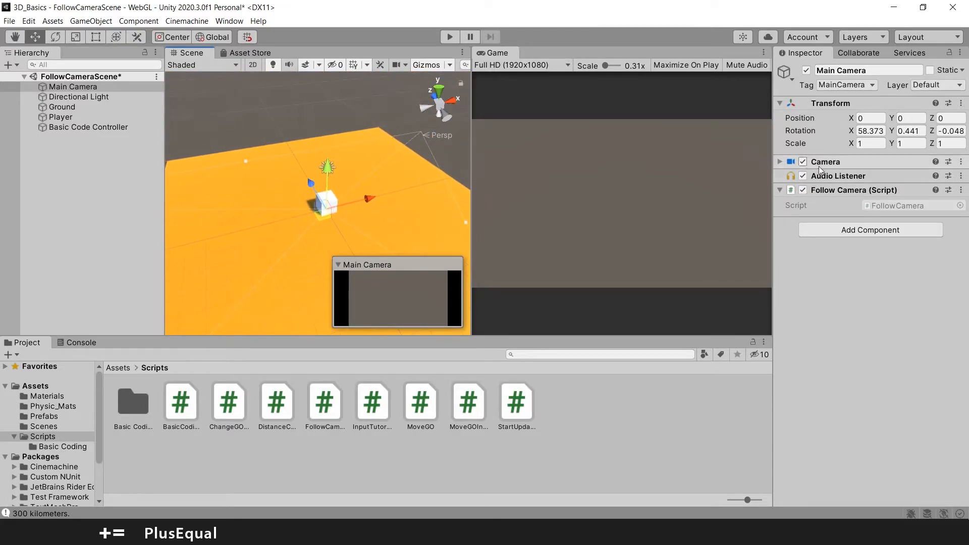
{"action": "left_click", "coordinate": [909, 118]}
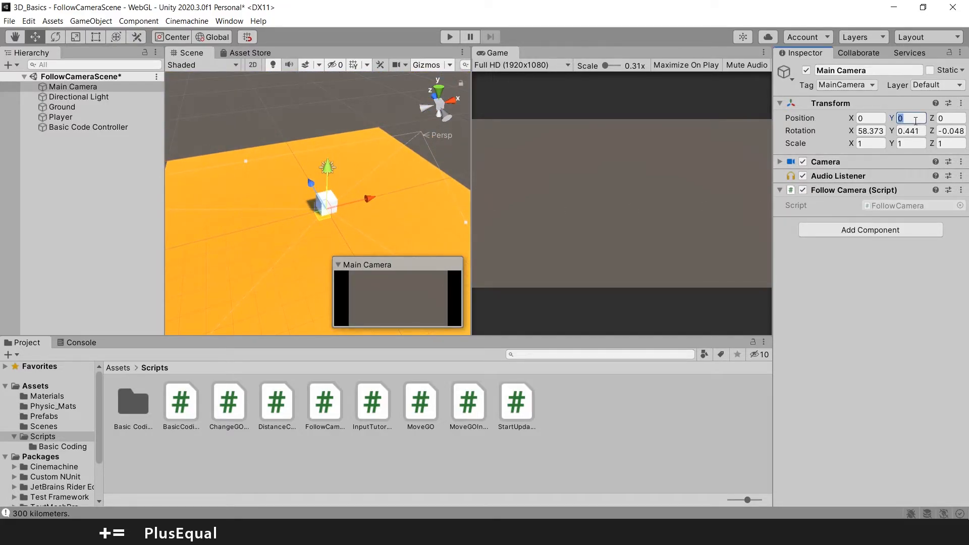
{"action": "type", "text": "8"}
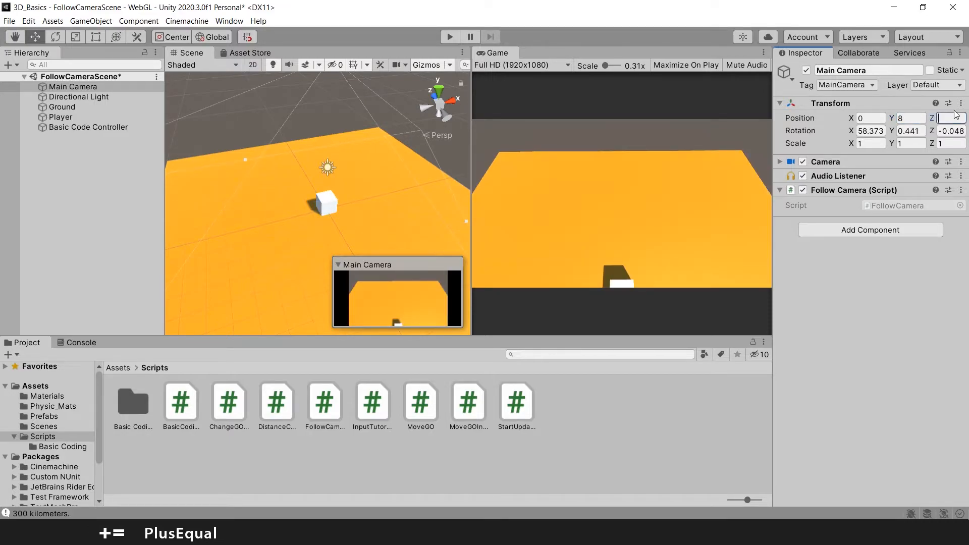
{"action": "type", "text": "-5"}
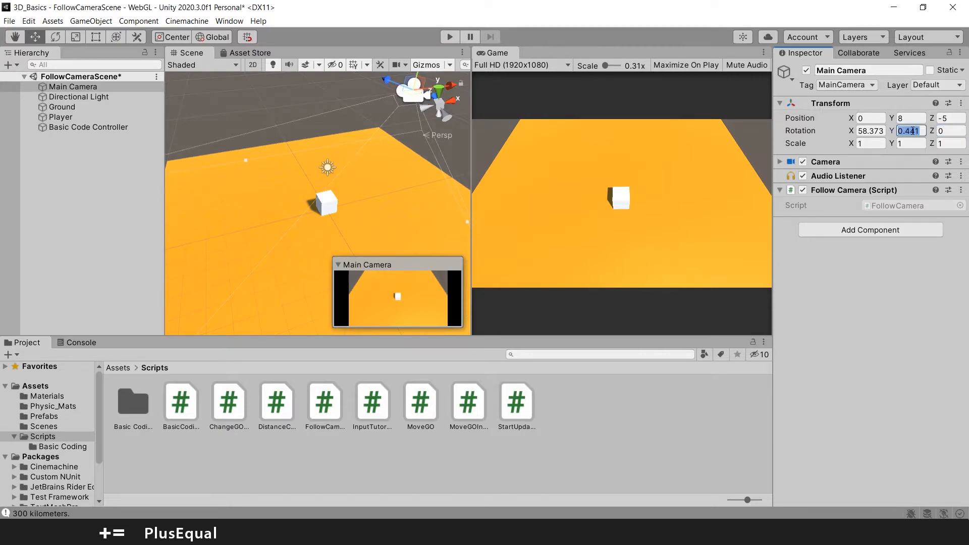
{"action": "type", "text": "0.5"}
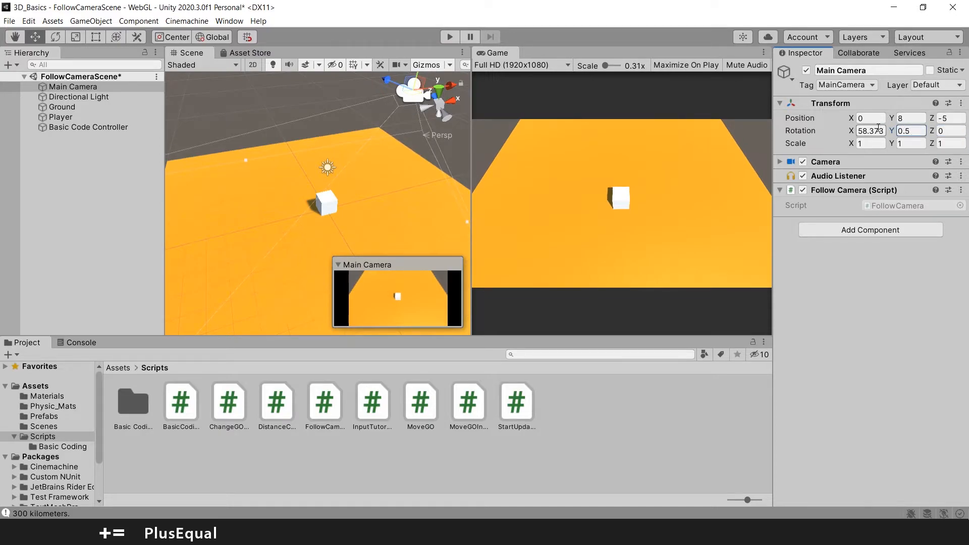
{"action": "type", "text": "6"}
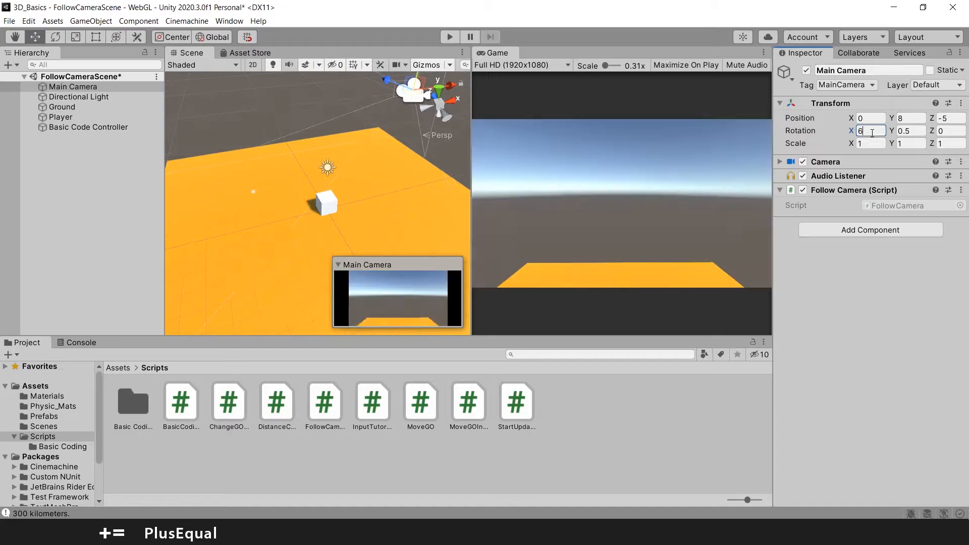
{"action": "type", "text": "60"}
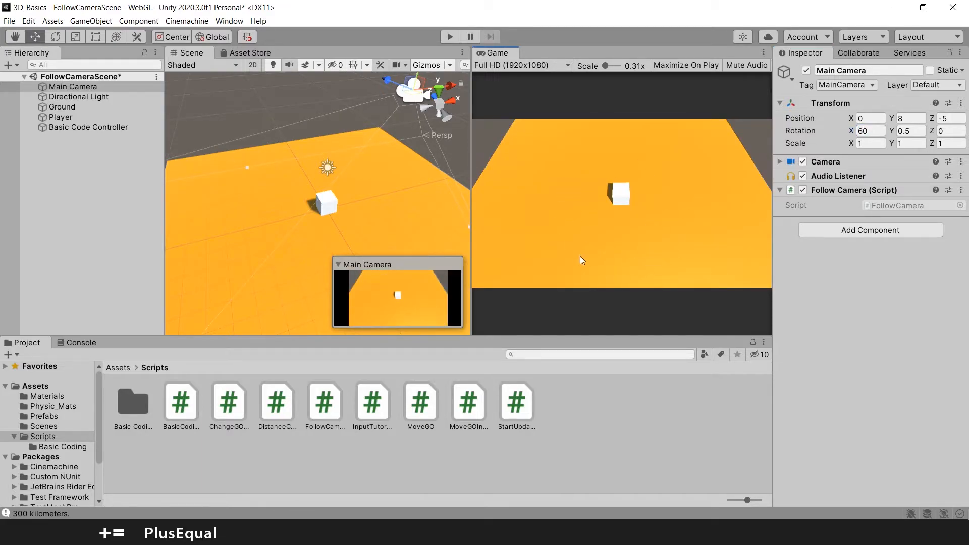
{"action": "mouse_move", "coordinate": [691, 277]}
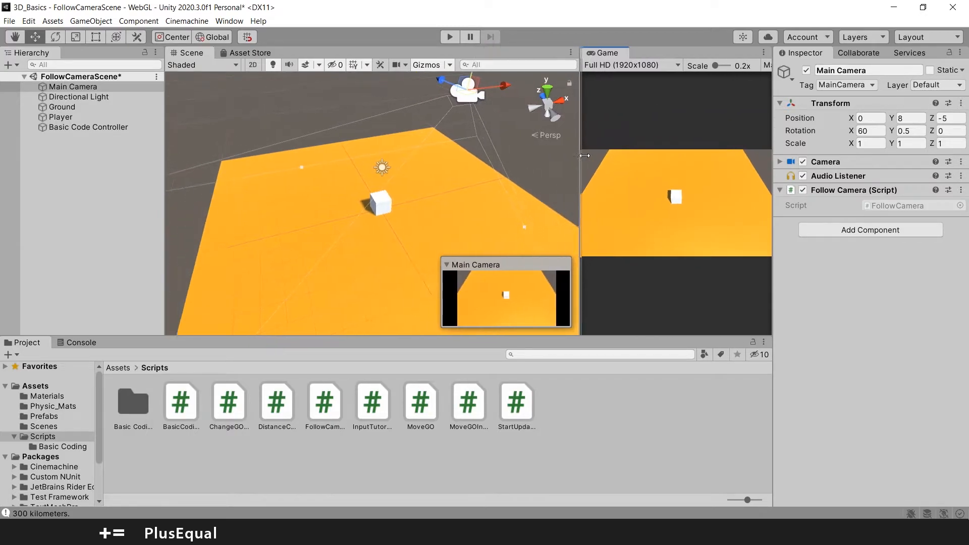
Step: In Play mode, move the Player cube along X, check the Main Camera's Position, then stop
{"action": "left_click", "coordinate": [449, 37]}
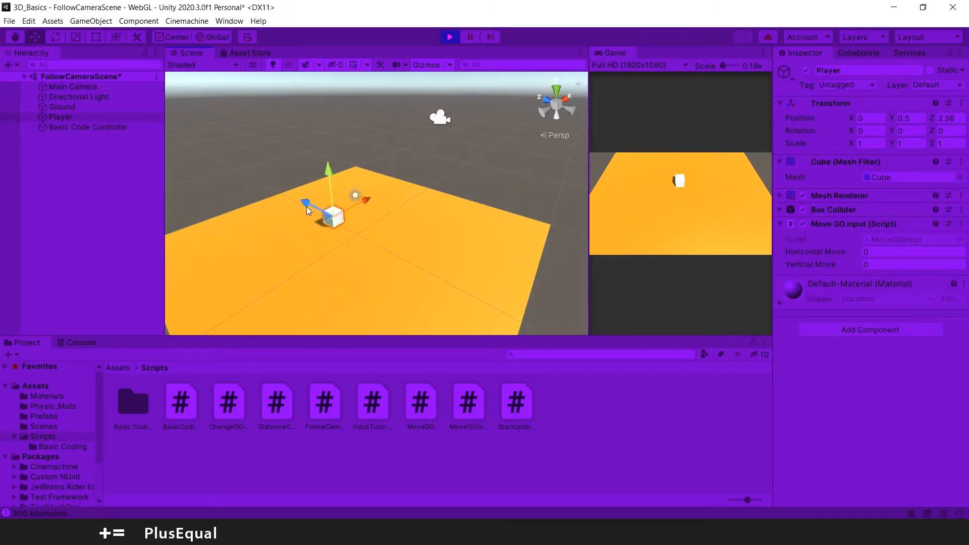
{"action": "left_click", "coordinate": [72, 86]}
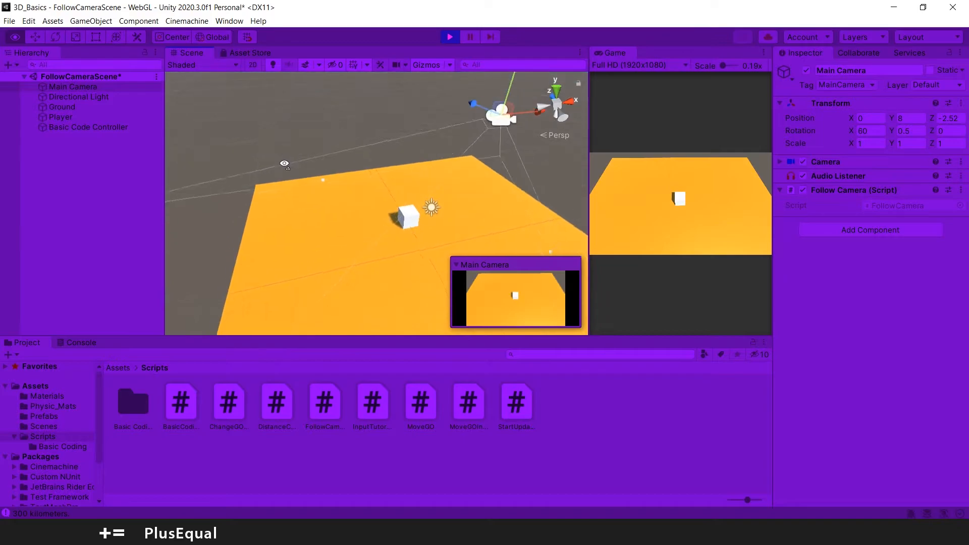
{"action": "left_click", "coordinate": [60, 117]}
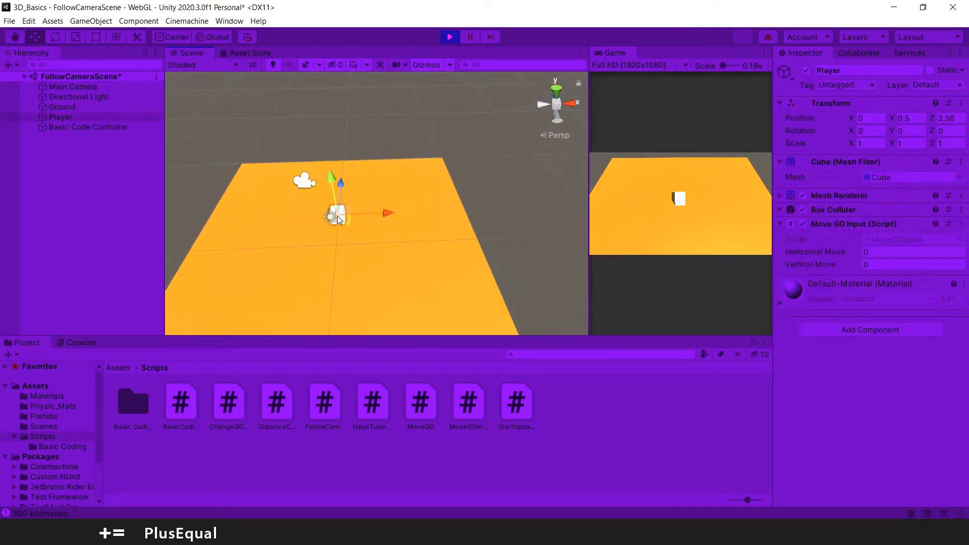
{"action": "left_click_drag", "start_coordinate": [337, 213], "coordinate": [371, 213]}
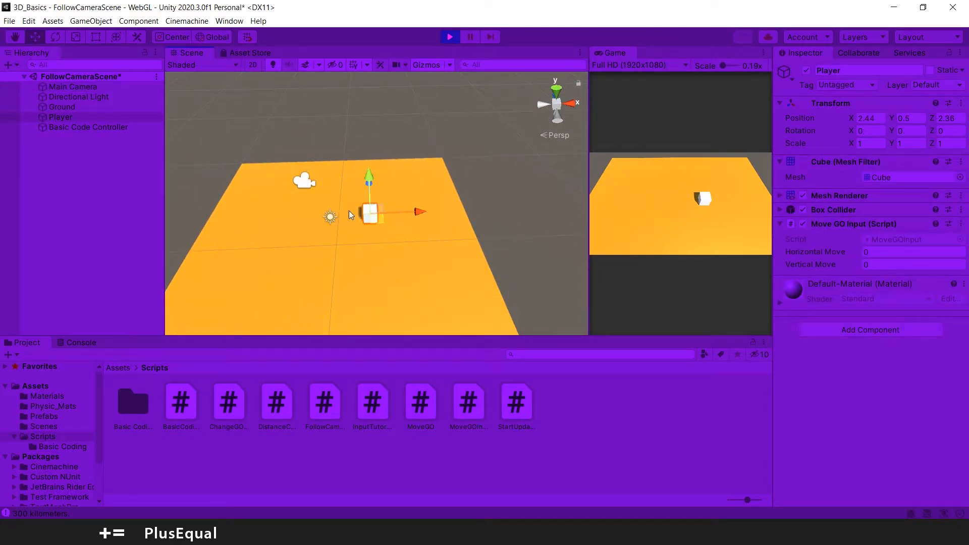
{"action": "left_click", "coordinate": [73, 86]}
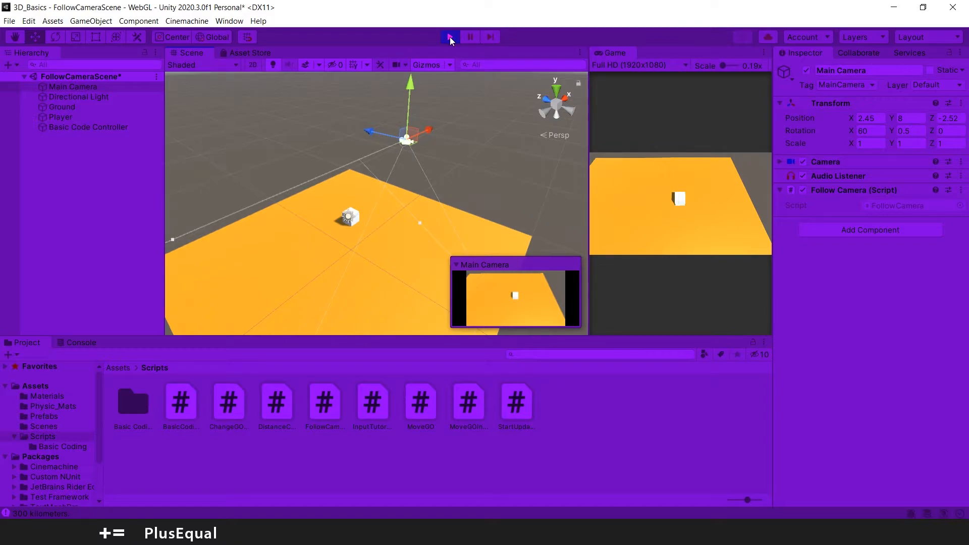
{"action": "left_click", "coordinate": [449, 36]}
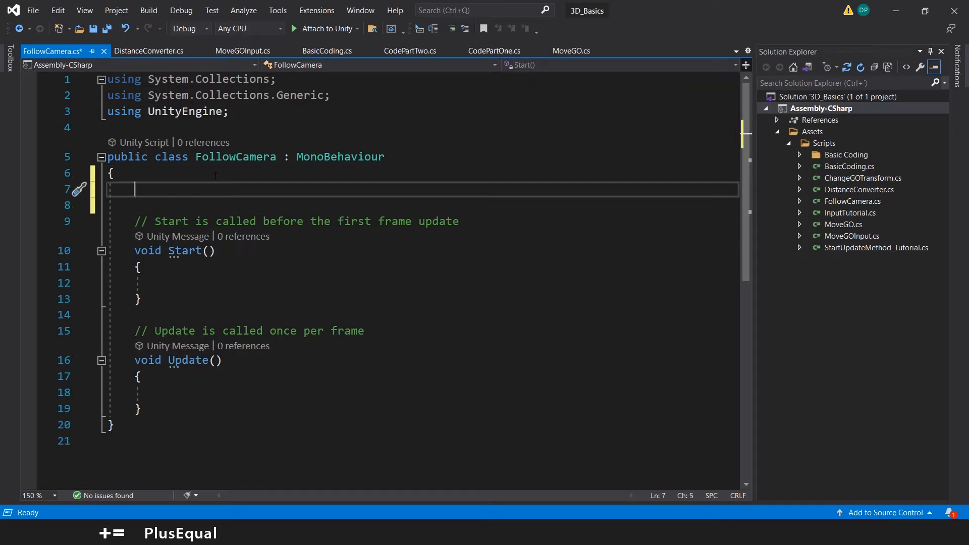
Step: Add "[SerializeField] Transform player;" as the first line inside the FollowCamera class
{"action": "type", "text": "[SerializeField] T"}
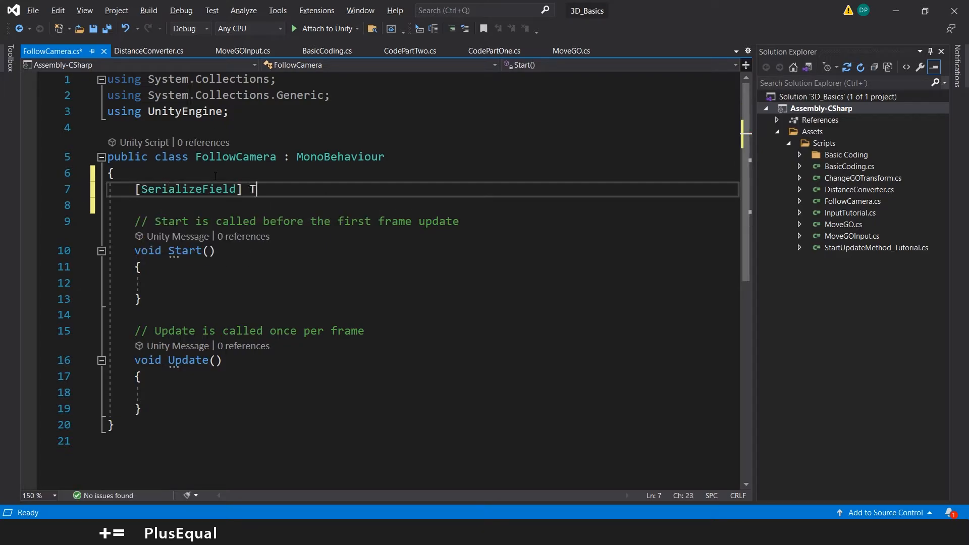
{"action": "type", "text": "ransform pla"}
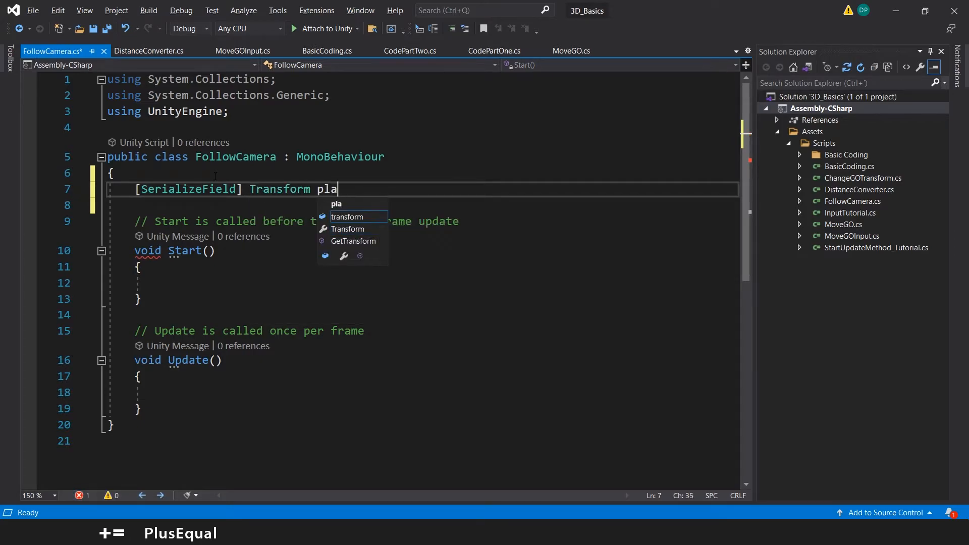
{"action": "type", "text": "yer;"}
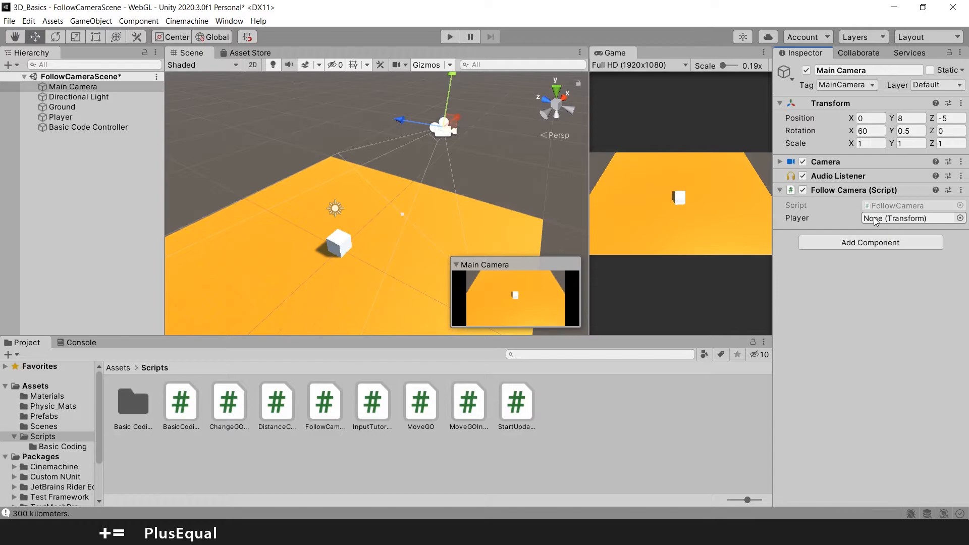
Step: Assign the Player object to the Follow Camera component's Player slot on Main Camera
{"action": "left_click", "coordinate": [60, 117]}
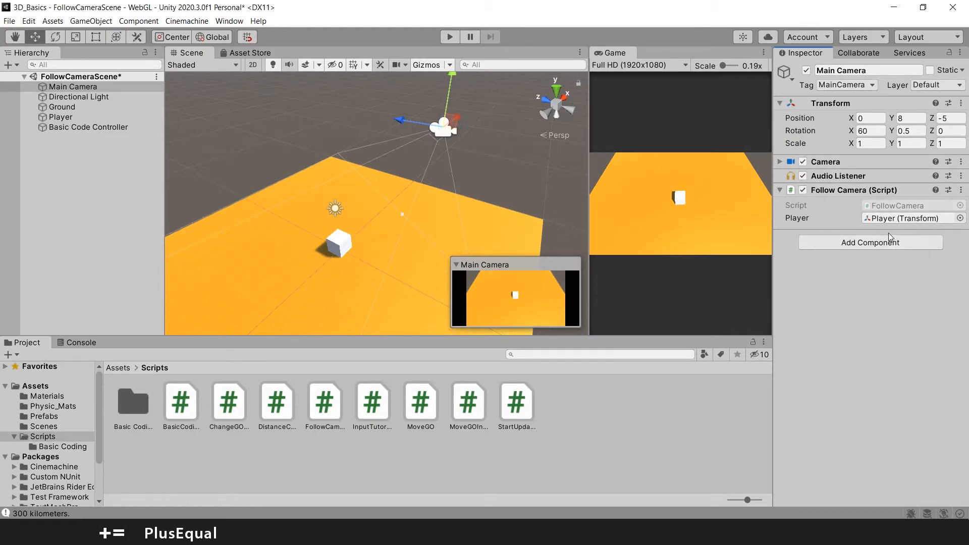
{"action": "mouse_move", "coordinate": [836, 216]}
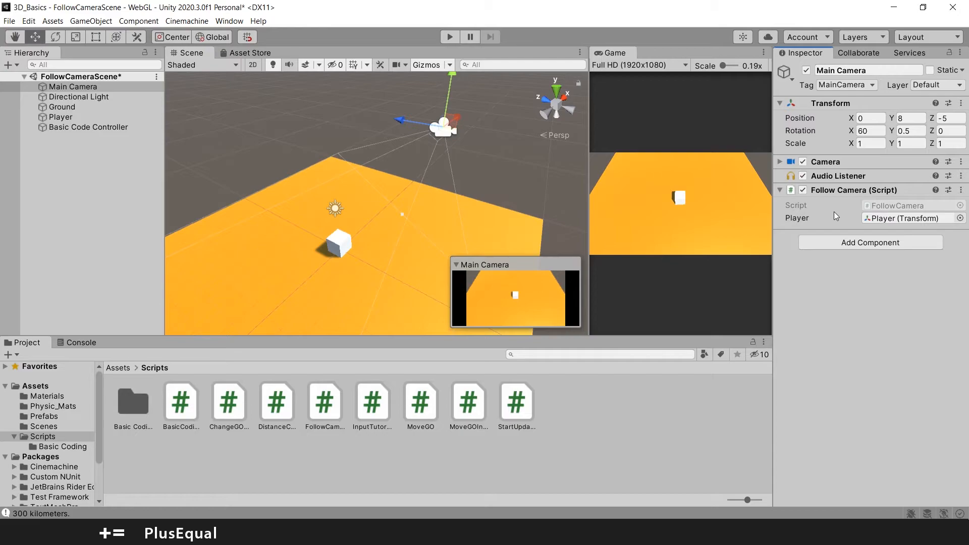
{"action": "mouse_move", "coordinate": [491, 134]}
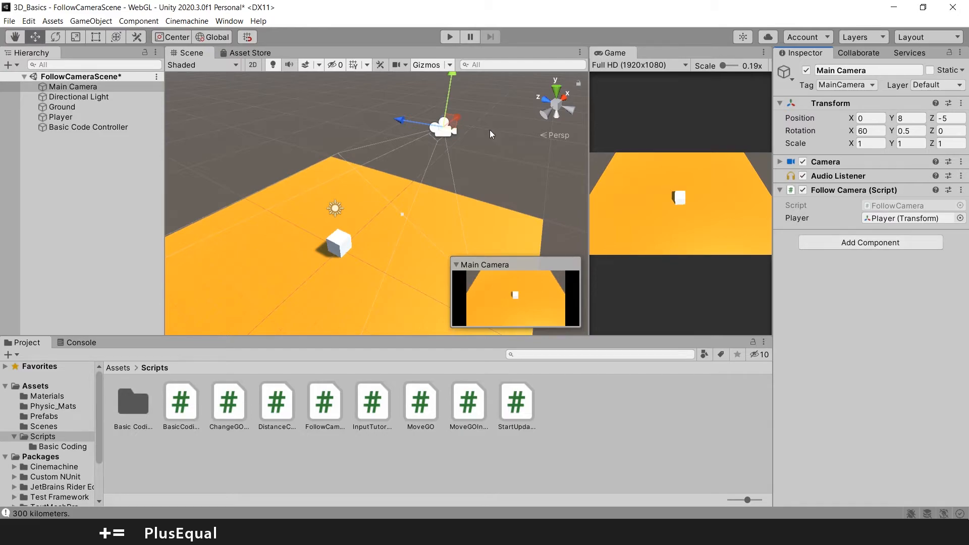
{"action": "scroll", "scroll_direction": "down", "scroll_amount": 3}
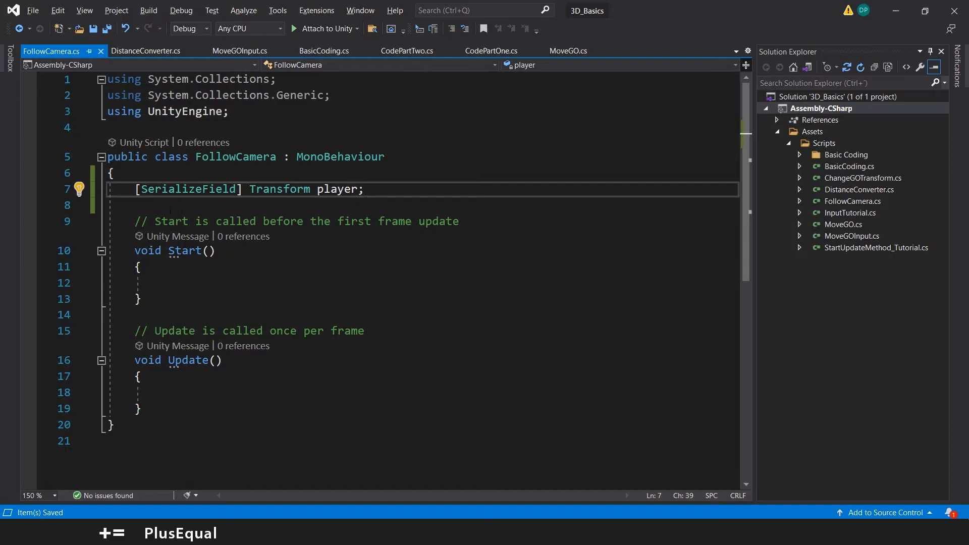
Step: Declare private Vector3 offset and set it to player.transform.position - transform.position in Start
{"action": "type", "text": "private"}
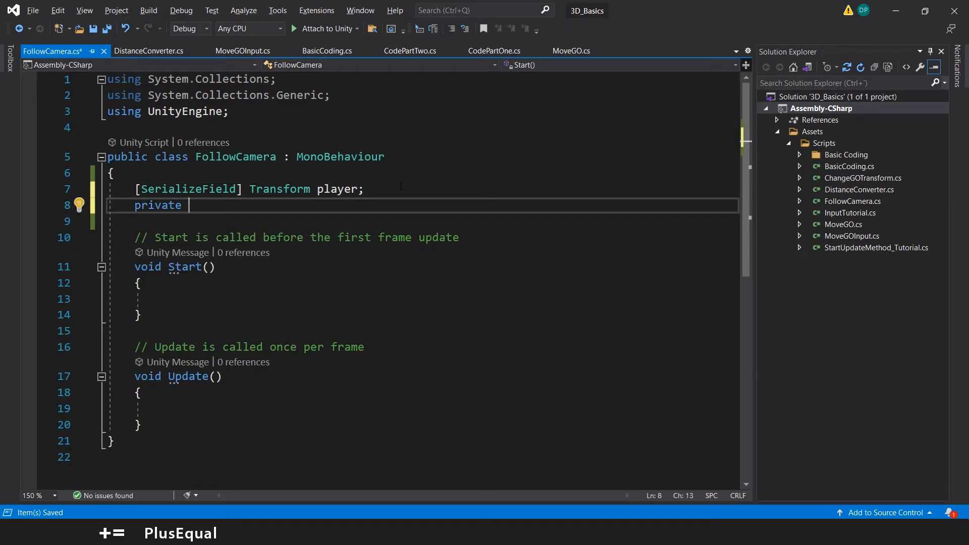
{"action": "type", "text": "Vector3"}
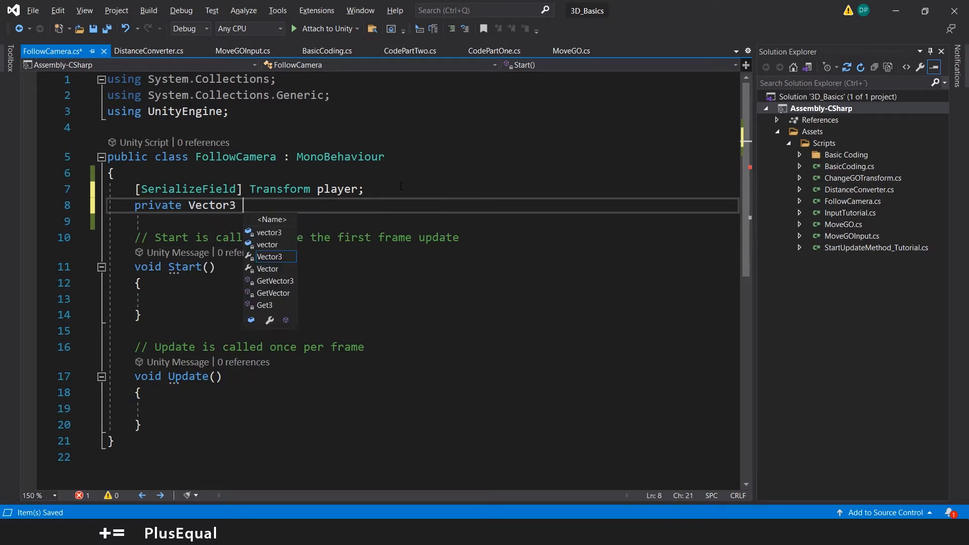
{"action": "type", "text": "offset;"}
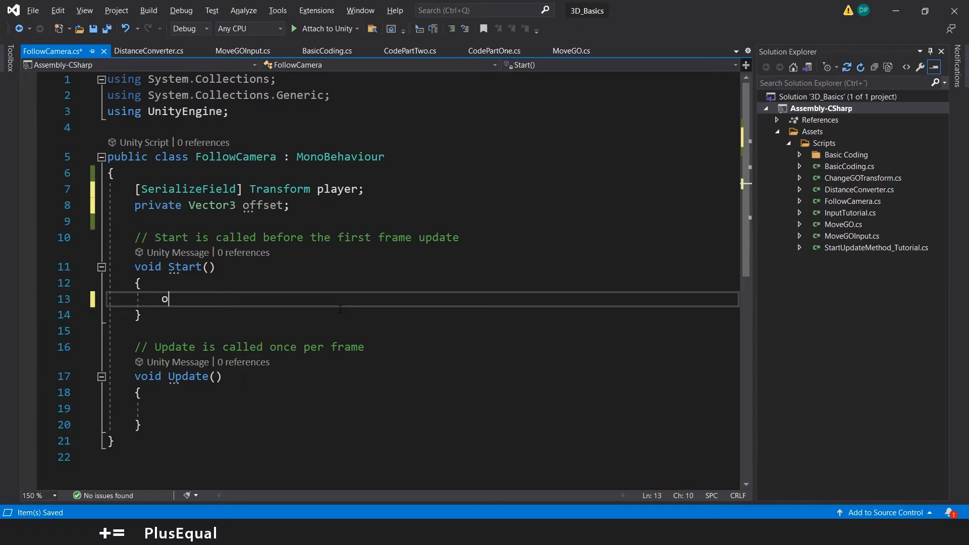
{"action": "type", "text": "ffset ="}
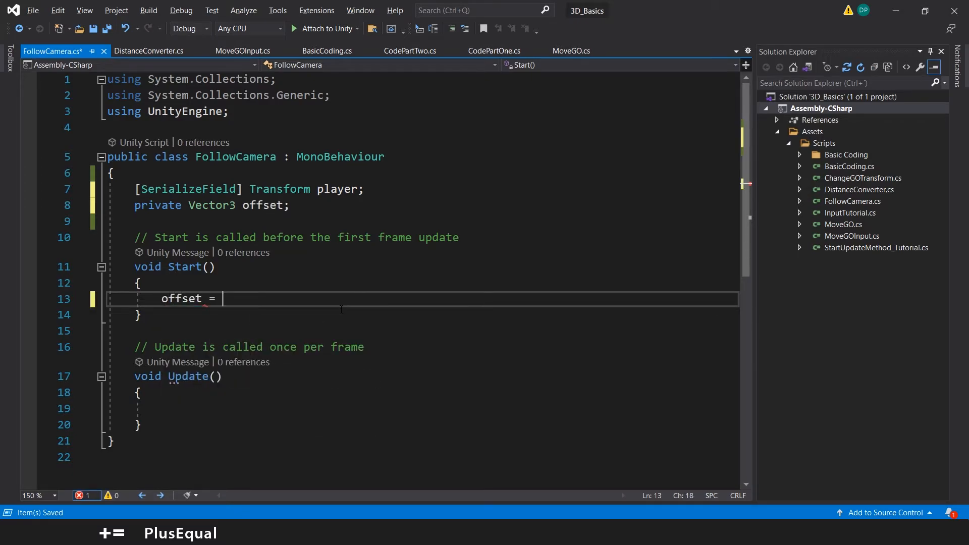
{"action": "type", "text": "playe"}
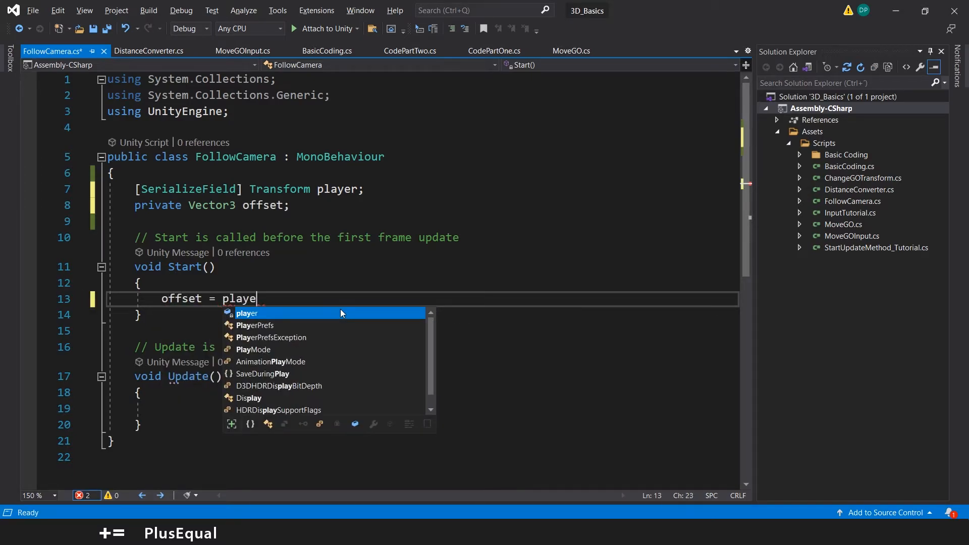
{"action": "type", "text": "r.transform.po"}
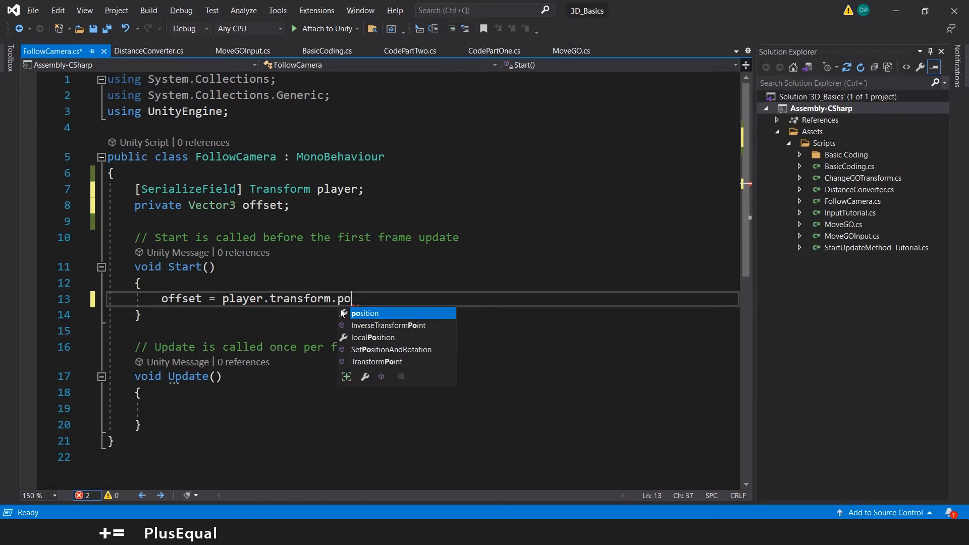
{"action": "type", "text": "sition - tr"}
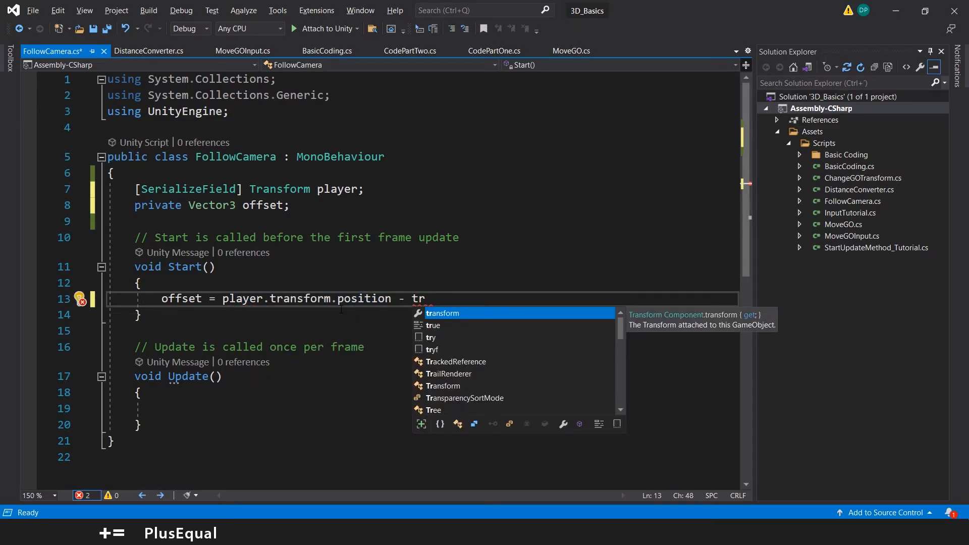
{"action": "type", "text": "ansform.position;"}
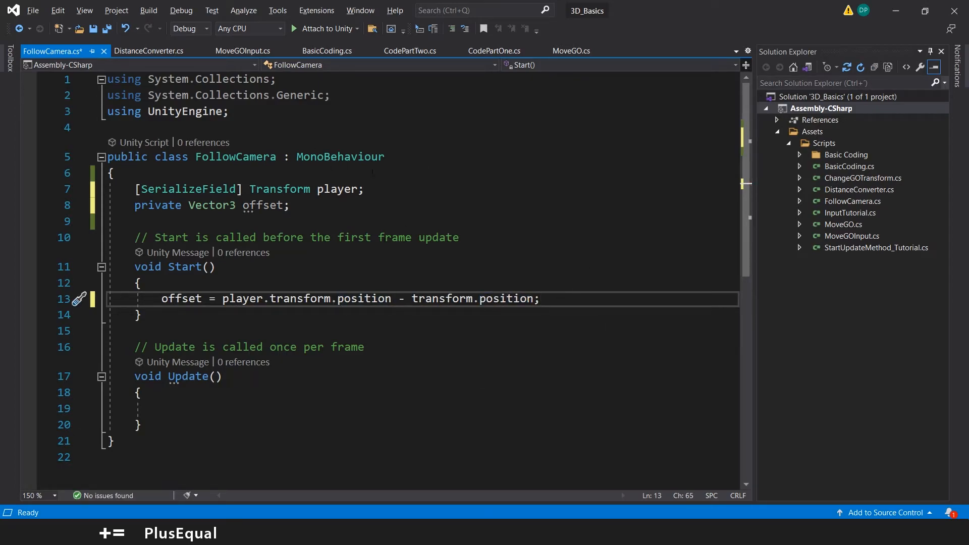
Step: Print the offset to the Console with Debug.Log(offset)
{"action": "left_click_drag", "start_coordinate": [411, 298], "coordinate": [506, 298]}
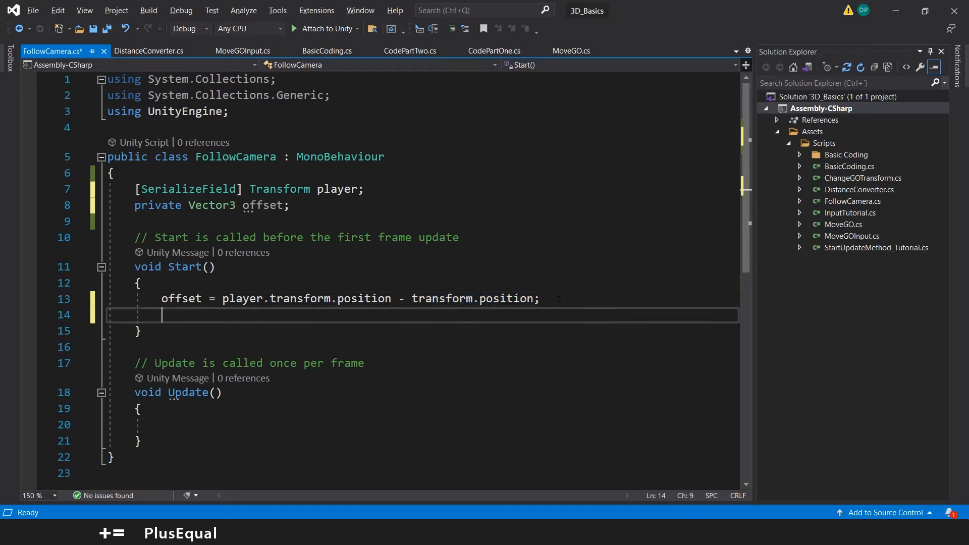
{"action": "type", "text": "Debug.Log()"}
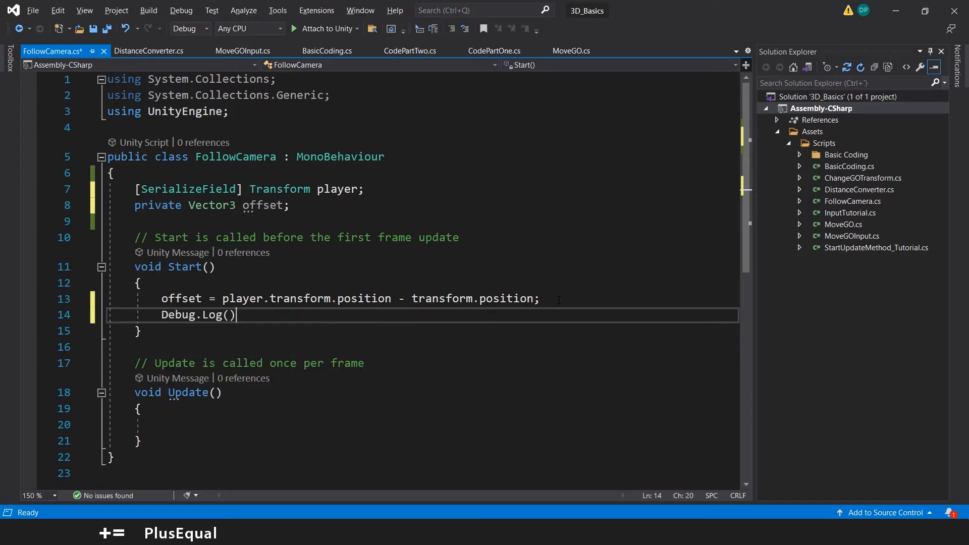
{"action": "type", "text": ";"}
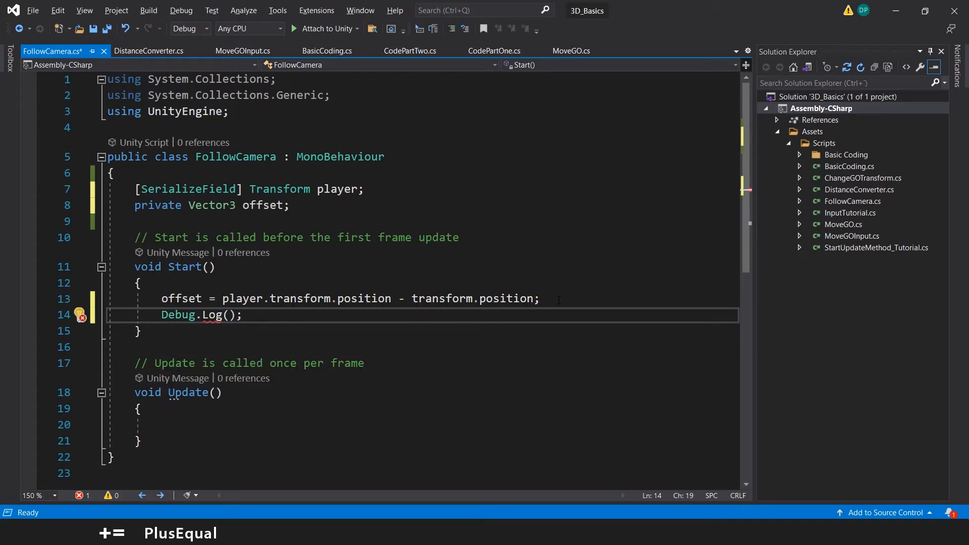
{"action": "type", "text": "off"}
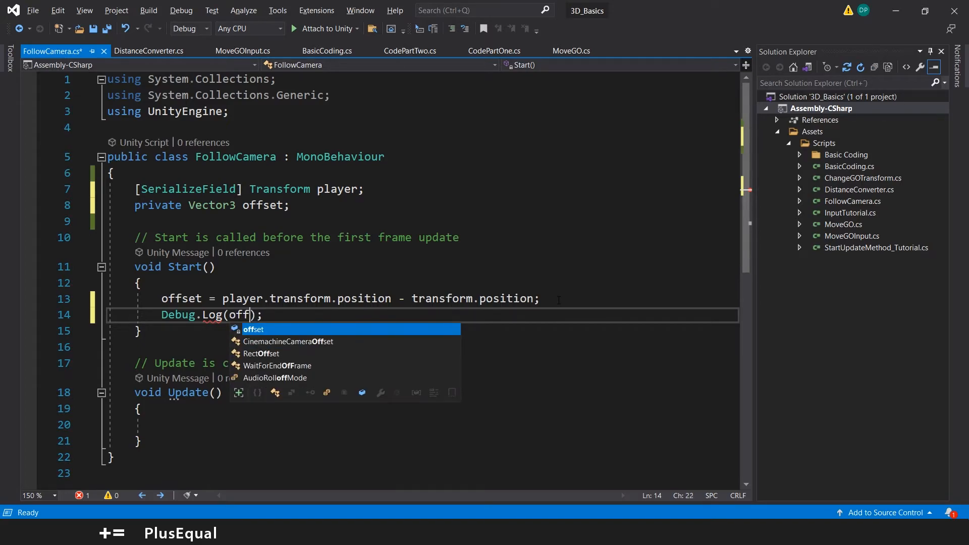
{"action": "key", "text": "Tab"}
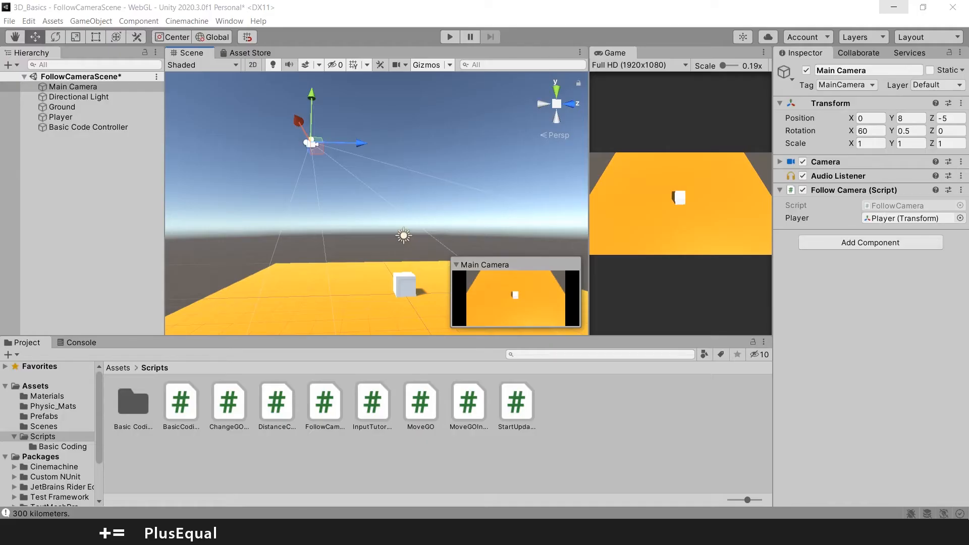
Step: Run the scene and select the logged offset (0.0, -7.5, 5.0) in the Console
{"action": "left_click", "coordinate": [449, 36]}
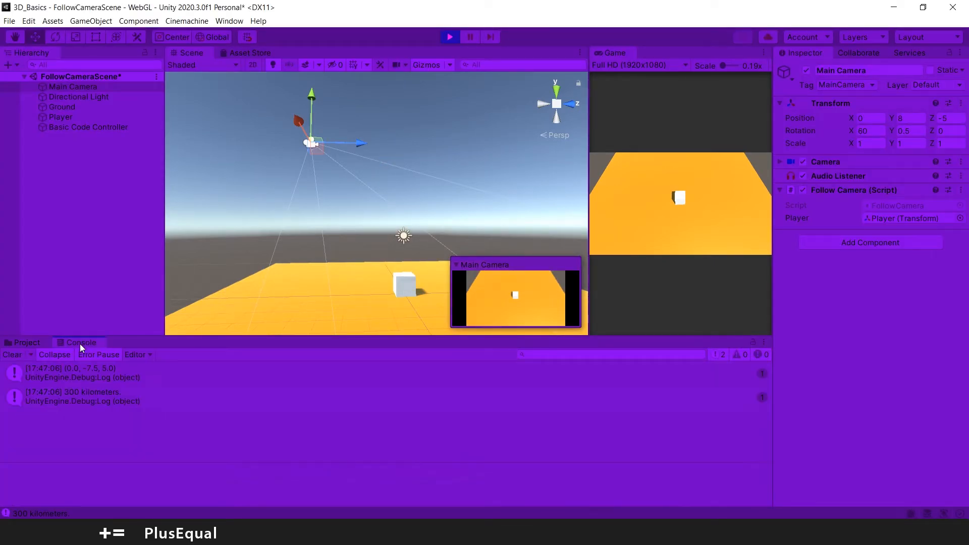
{"action": "left_click", "coordinate": [71, 373]}
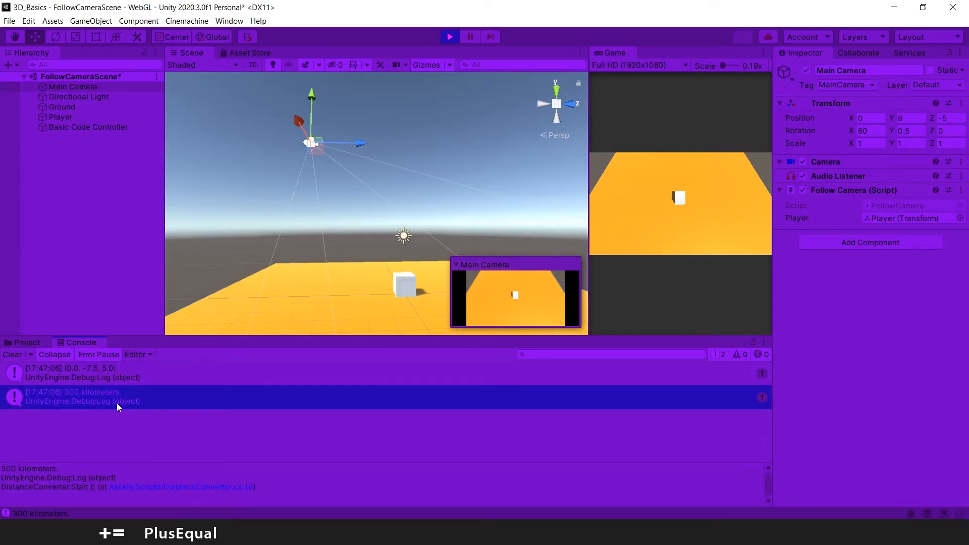
{"action": "left_click", "coordinate": [81, 373]}
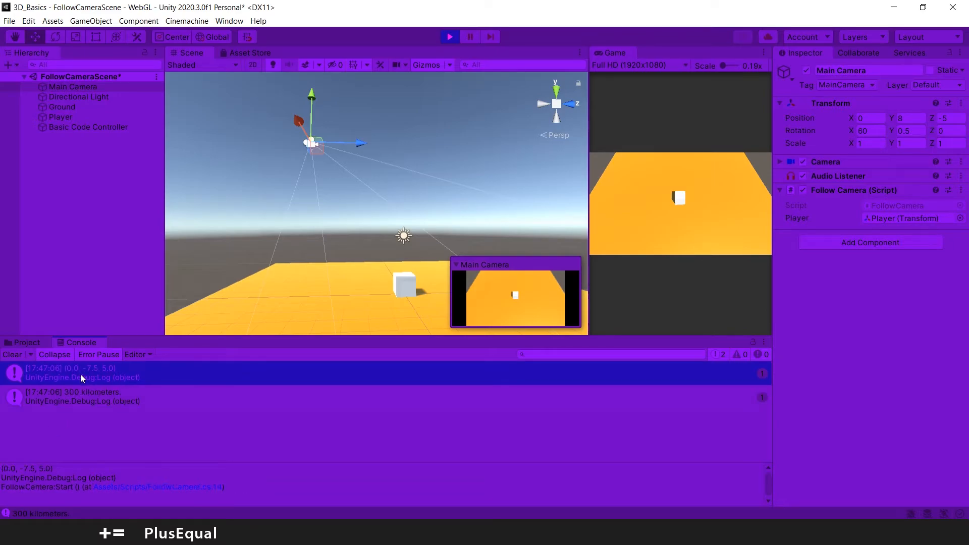
{"action": "mouse_move", "coordinate": [90, 380]}
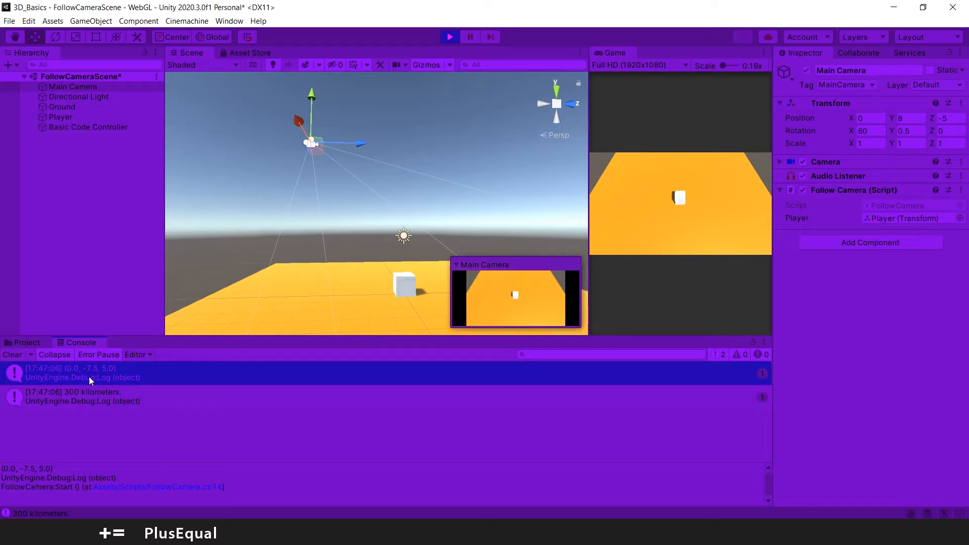
{"action": "mouse_move", "coordinate": [100, 380]}
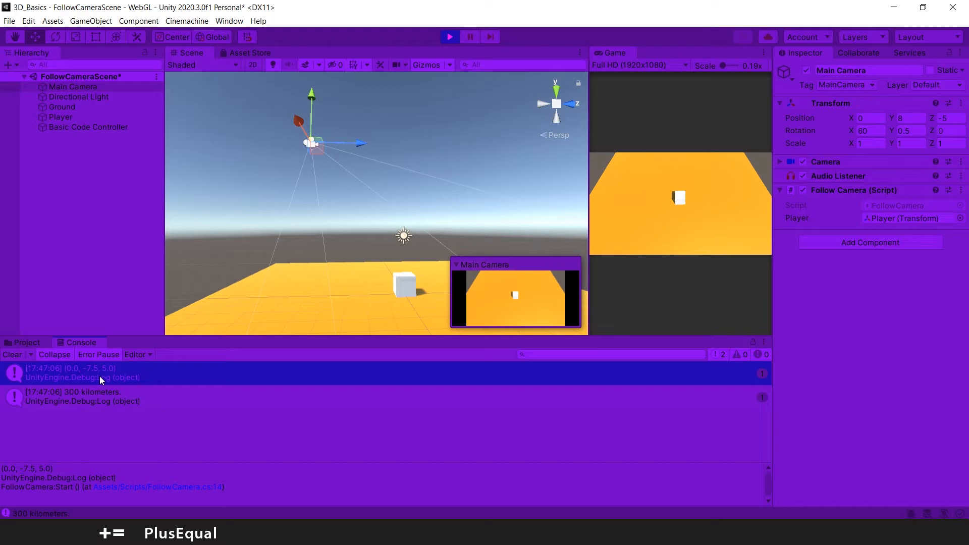
{"action": "mouse_move", "coordinate": [265, 248]}
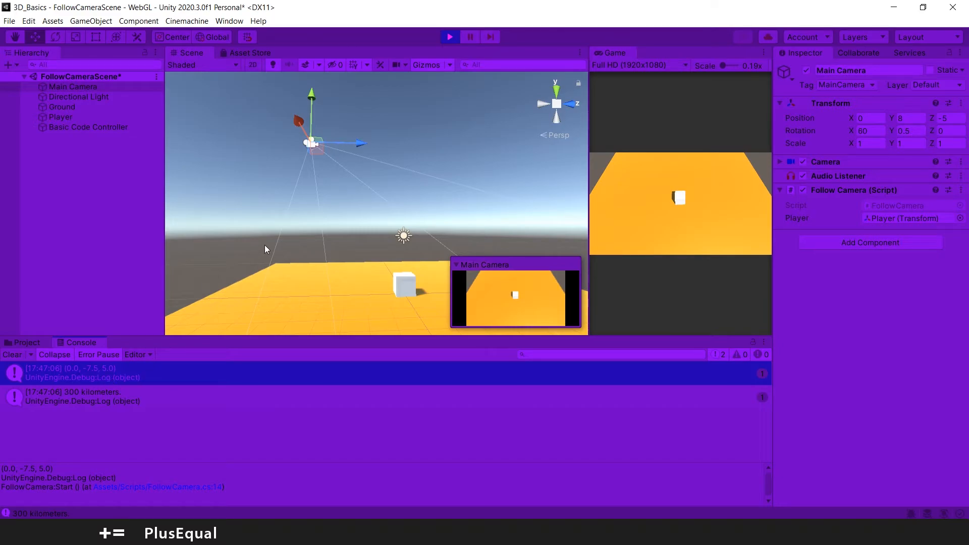
Step: Compare the Player and Main Camera Transform positions, then exit Play mode
{"action": "left_click", "coordinate": [60, 117]}
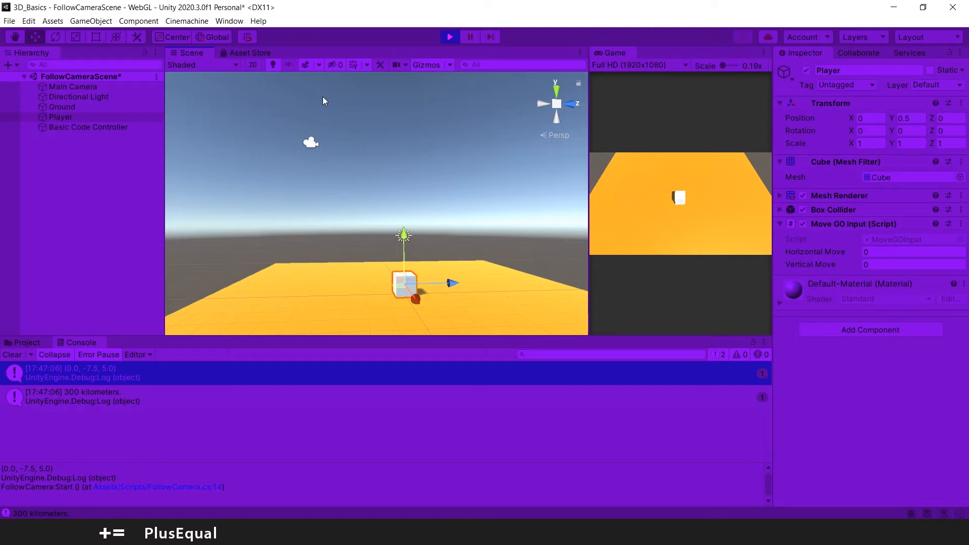
{"action": "left_click", "coordinate": [73, 87]}
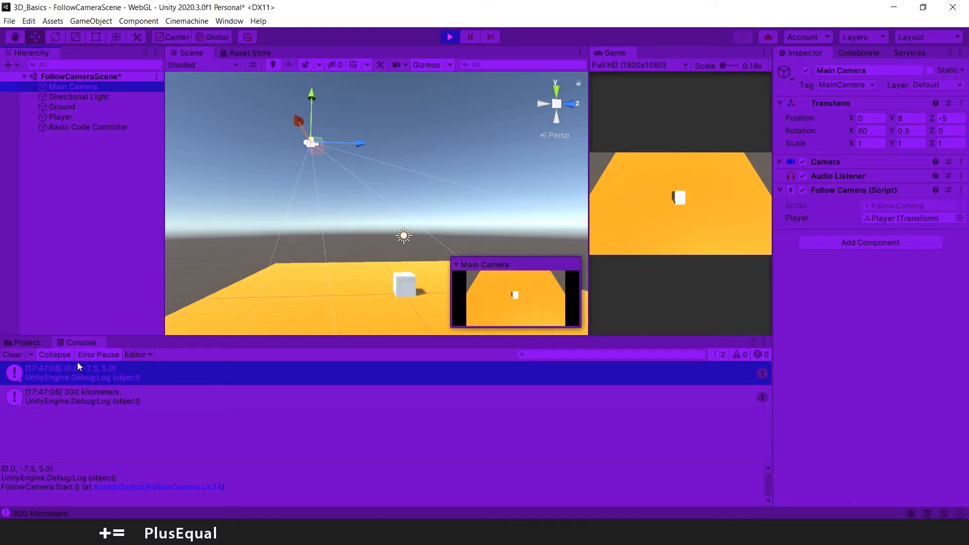
{"action": "left_click", "coordinate": [61, 116]}
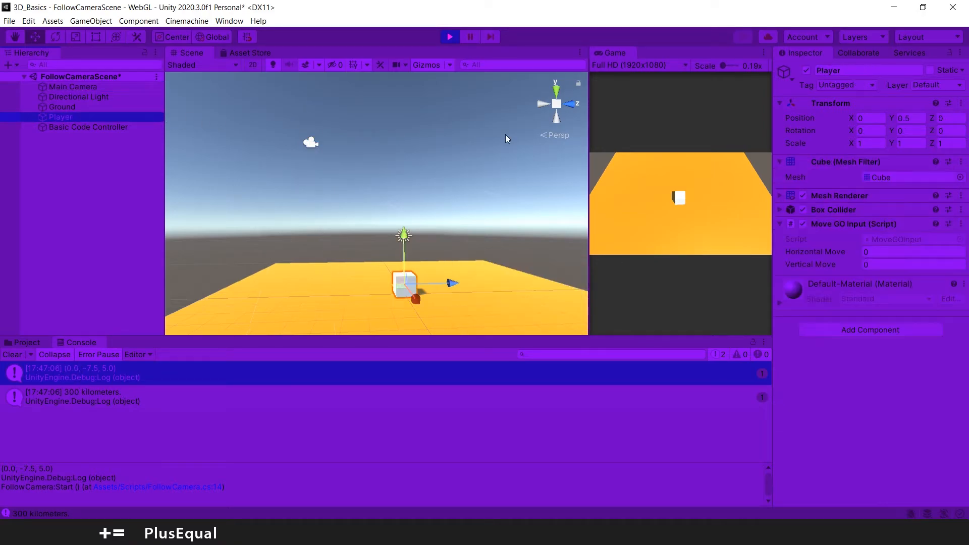
{"action": "left_click", "coordinate": [72, 86]}
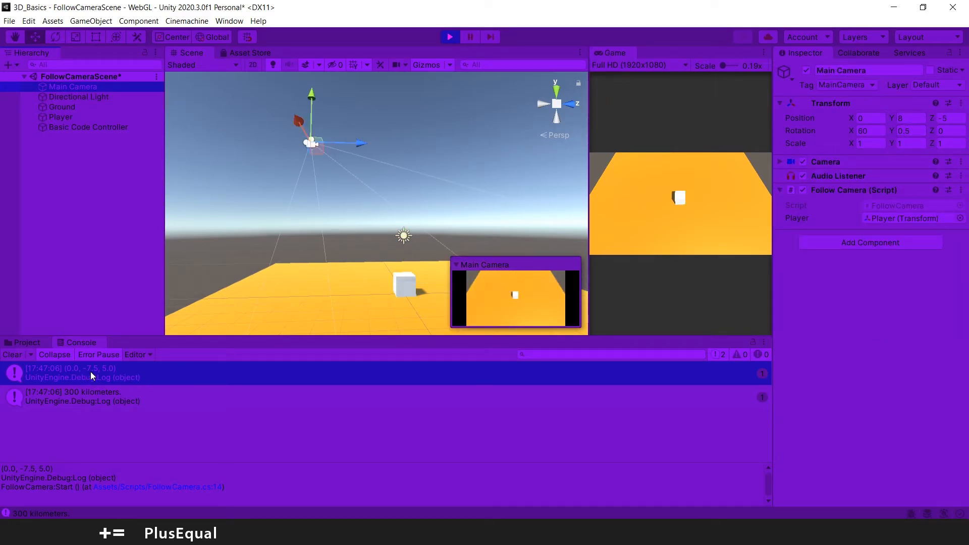
{"action": "mouse_move", "coordinate": [96, 371]}
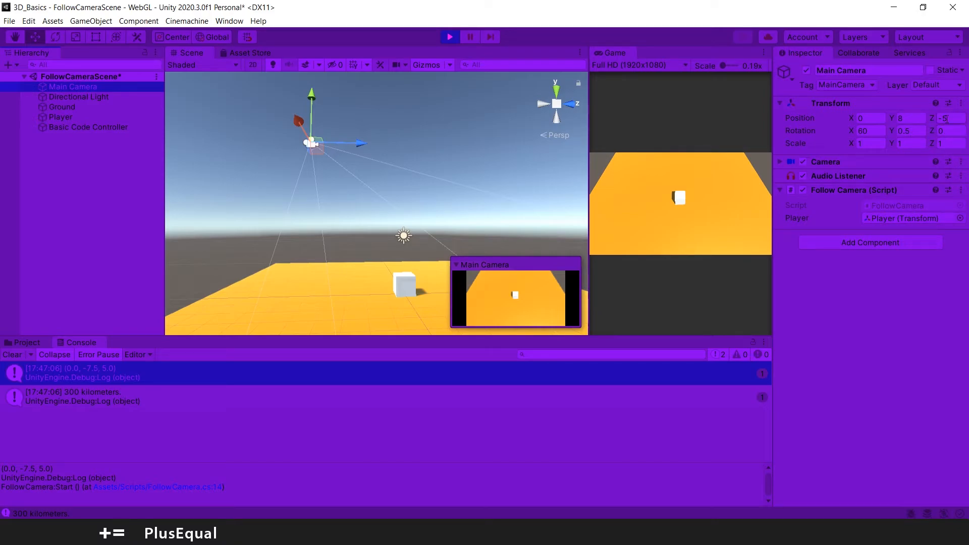
{"action": "mouse_move", "coordinate": [158, 113]}
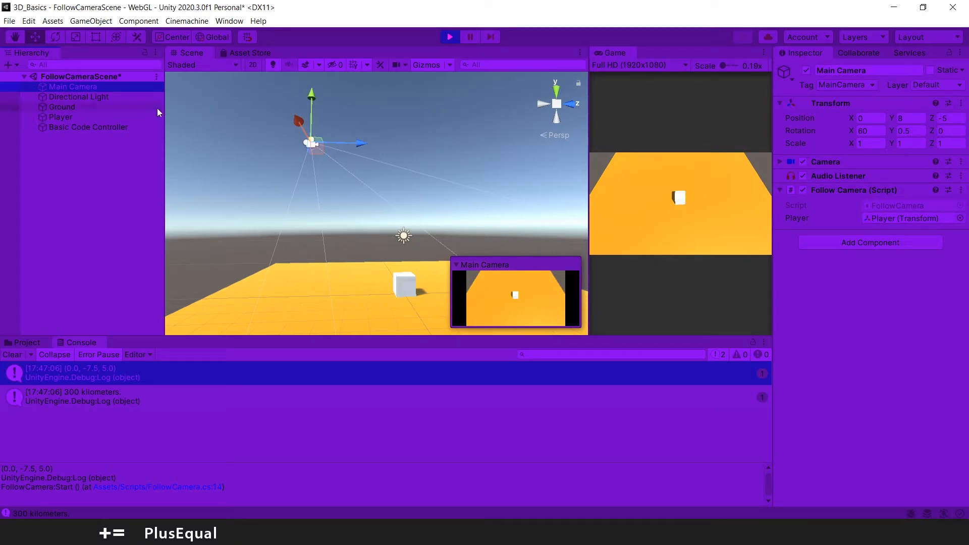
{"action": "left_click", "coordinate": [60, 117]}
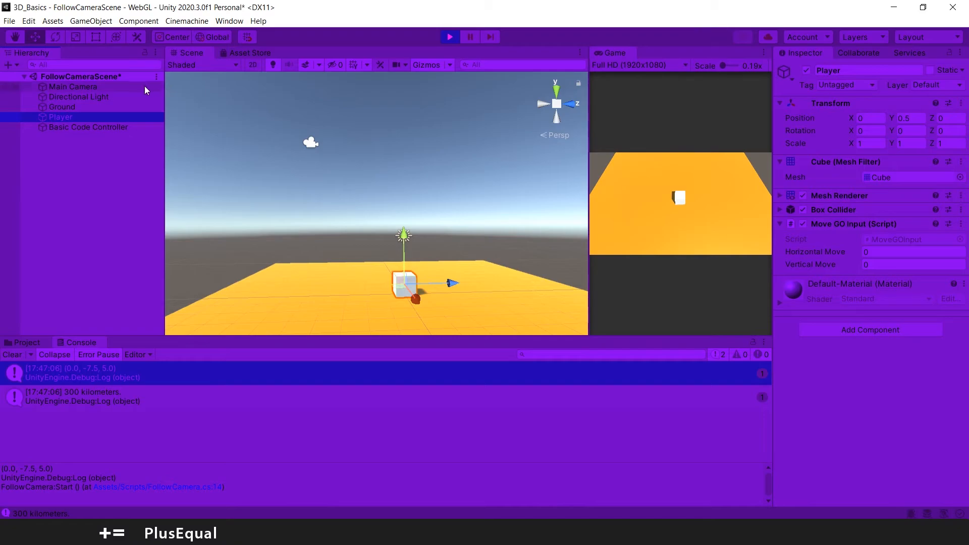
{"action": "left_click", "coordinate": [73, 86]}
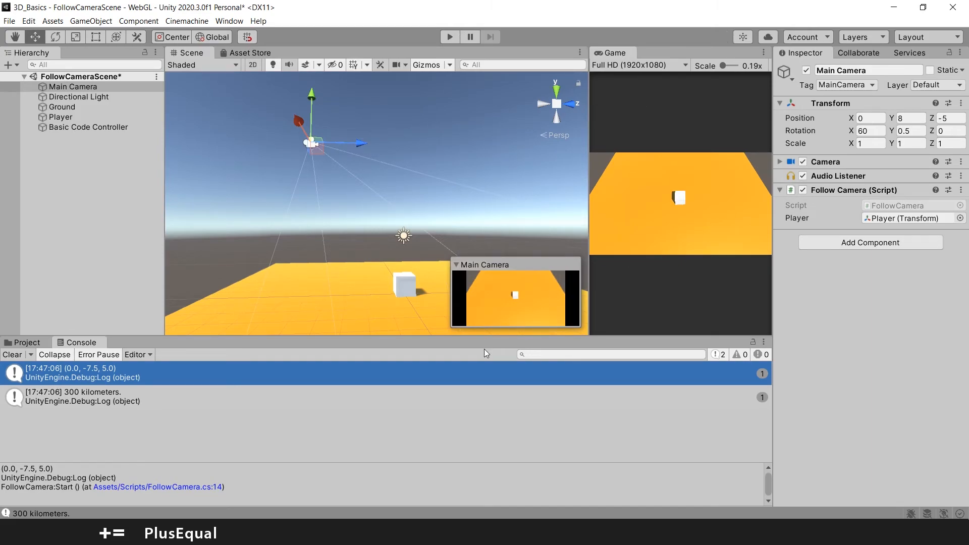
{"action": "mouse_move", "coordinate": [589, 200]}
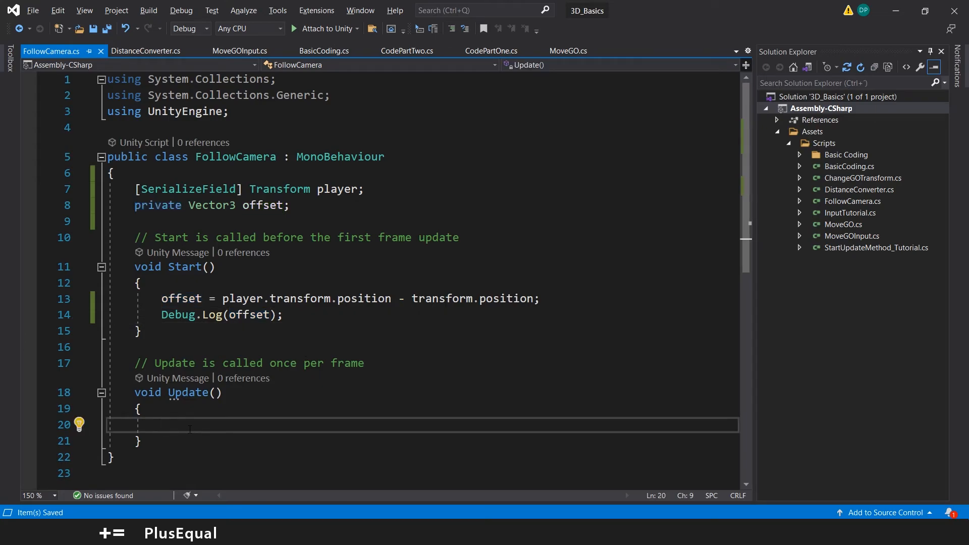
Step: Write "transform.position = player.transform.position - offset;" inside Update()
{"action": "type", "text": "transform"}
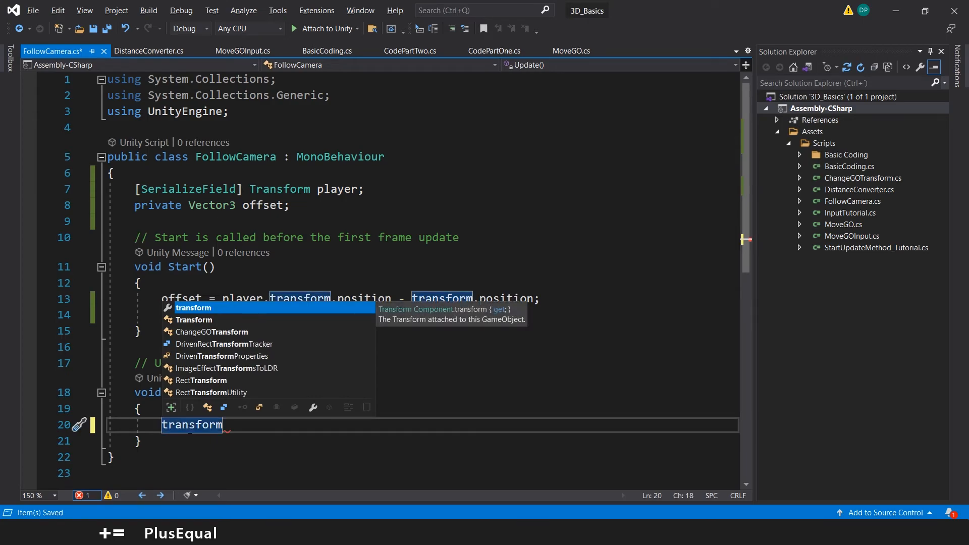
{"action": "type", "text": "."}
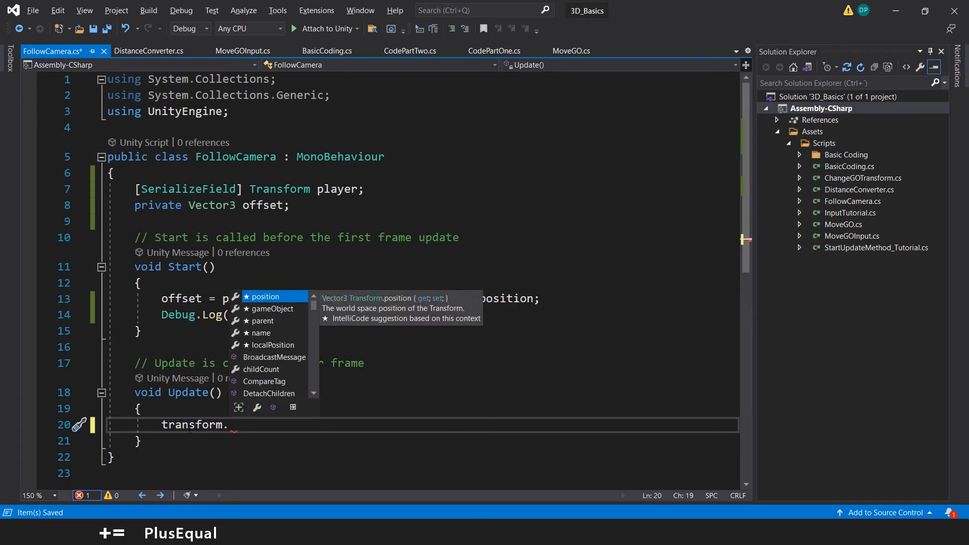
{"action": "type", "text": "position"}
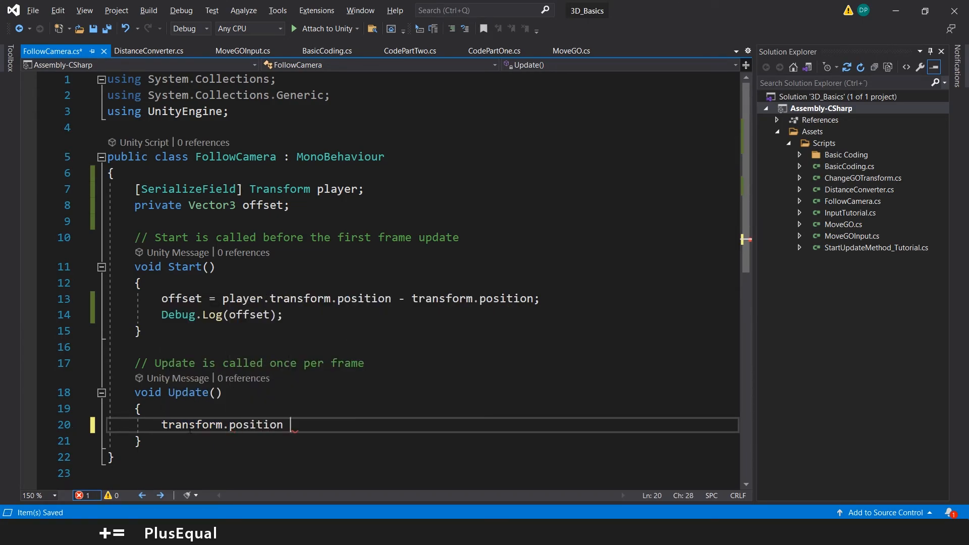
{"action": "type", "text": "="}
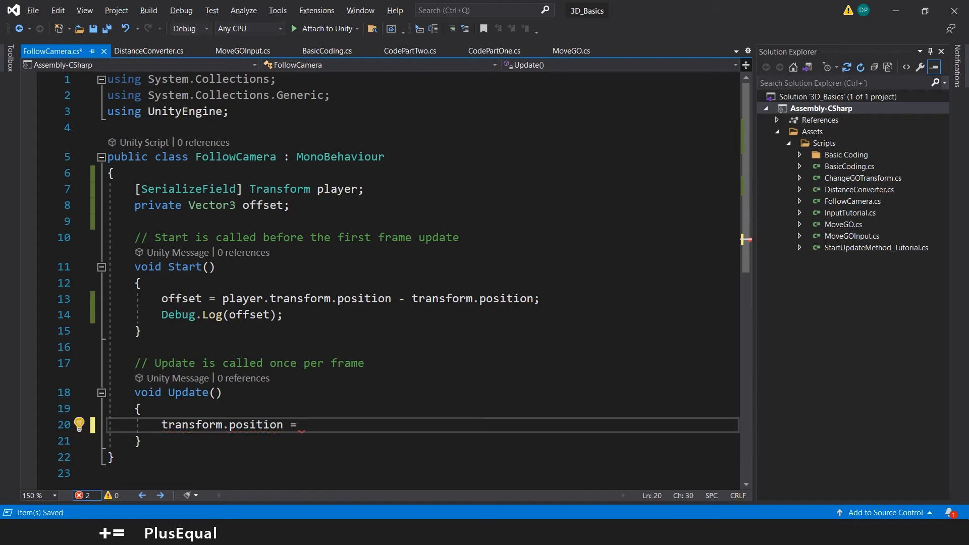
{"action": "type", "text": "player"}
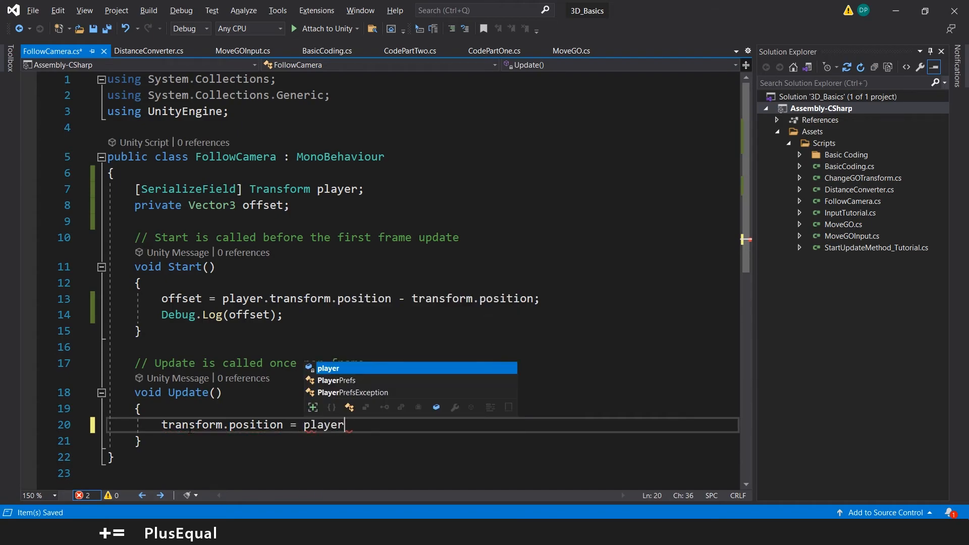
{"action": "type", "text": ".transform.position -"}
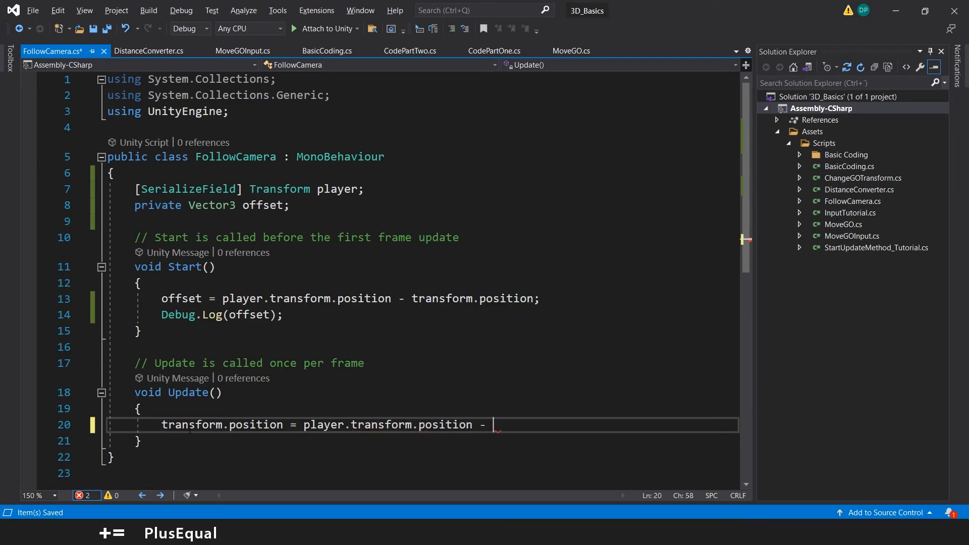
{"action": "type", "text": "offset;"}
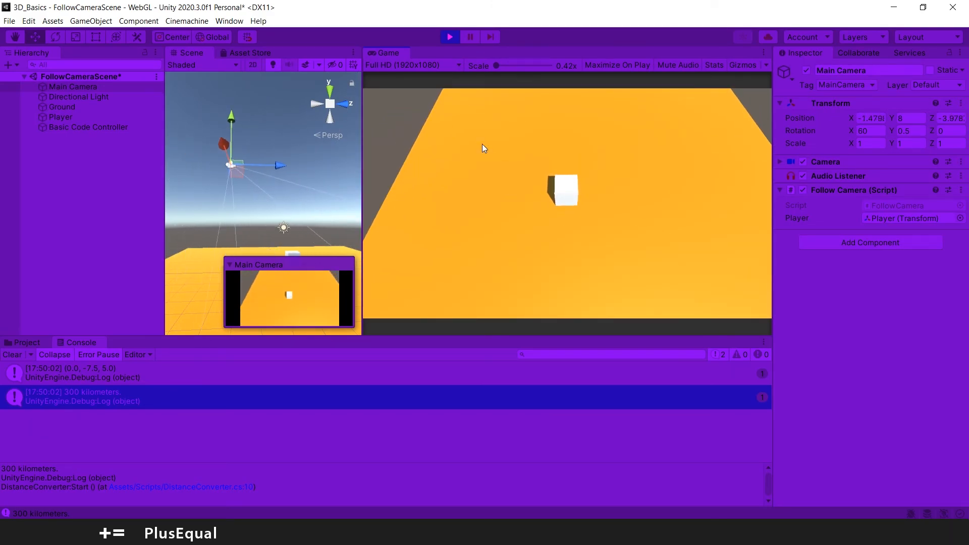
Step: Widen the Scene view panel, then stop Play mode once the camera has followed the cube
{"action": "left_click_drag", "start_coordinate": [363, 158], "coordinate": [408, 158]}
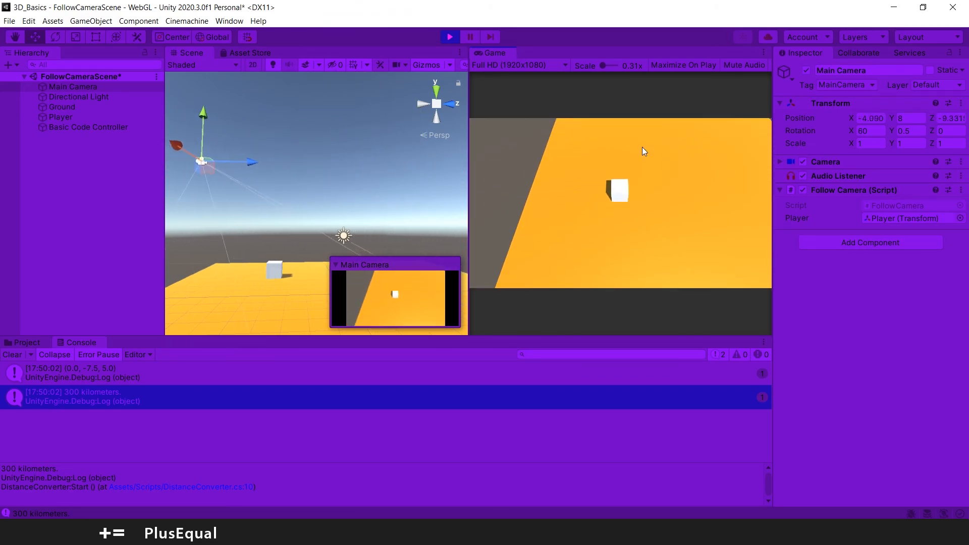
{"action": "left_click", "coordinate": [449, 37]}
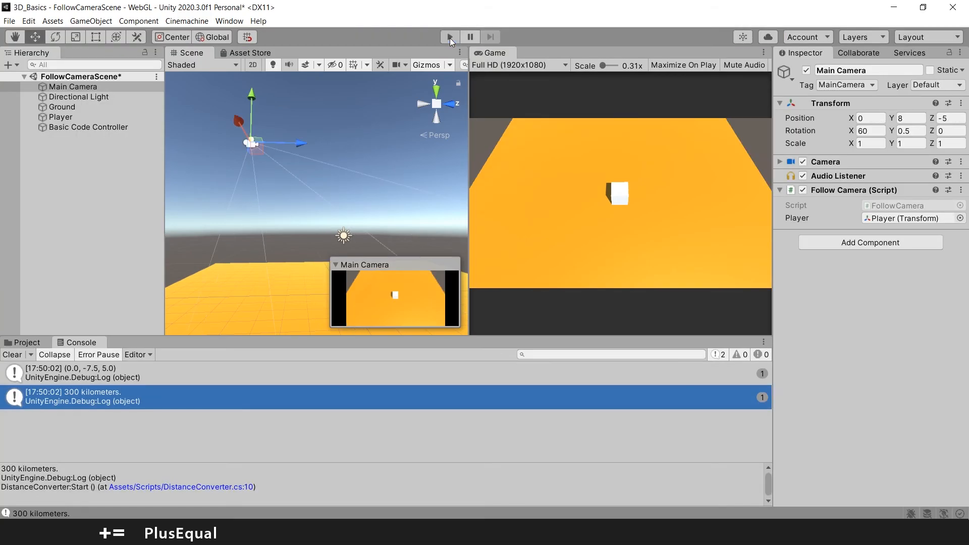
{"action": "mouse_move", "coordinate": [450, 36]}
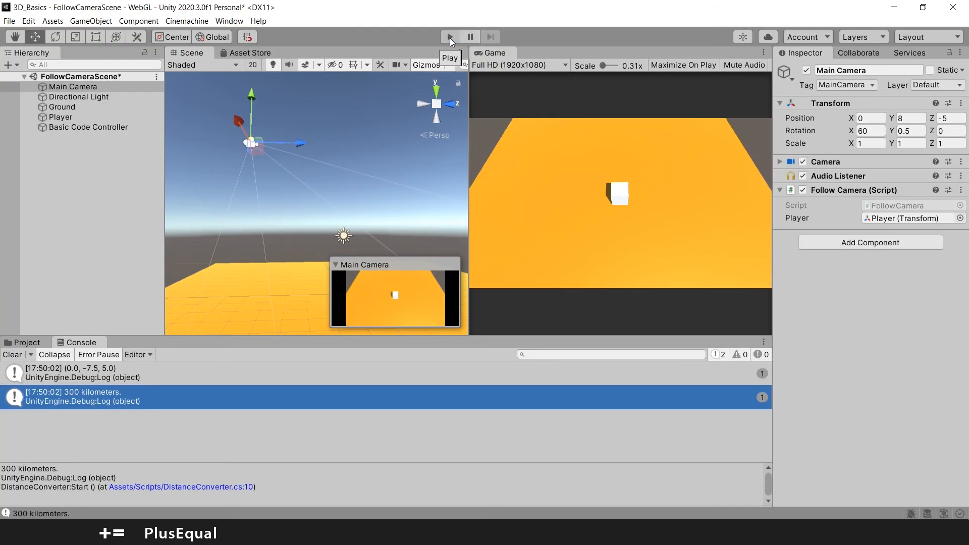